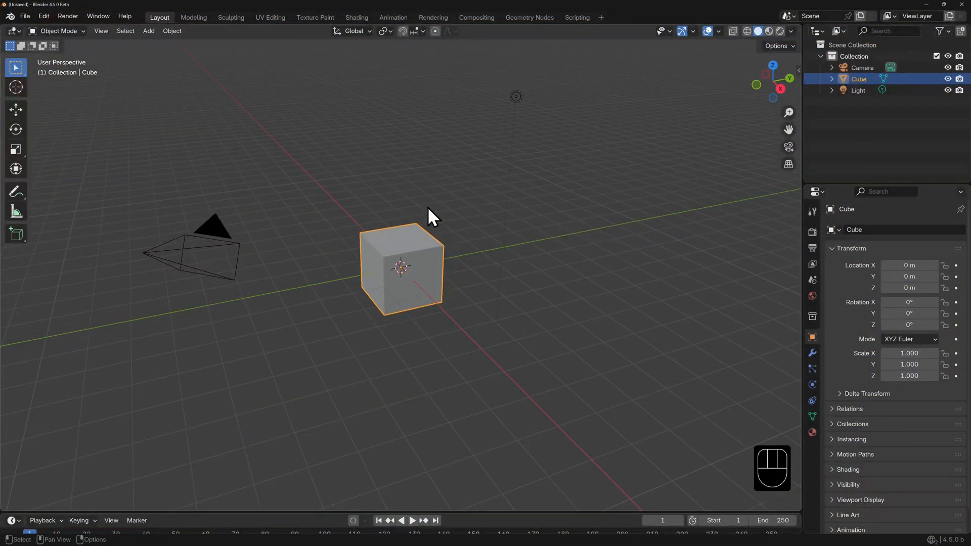
Bring up the Add menu in the example scene and expand Suzanne to show its mesh data.
left_click(148, 31)
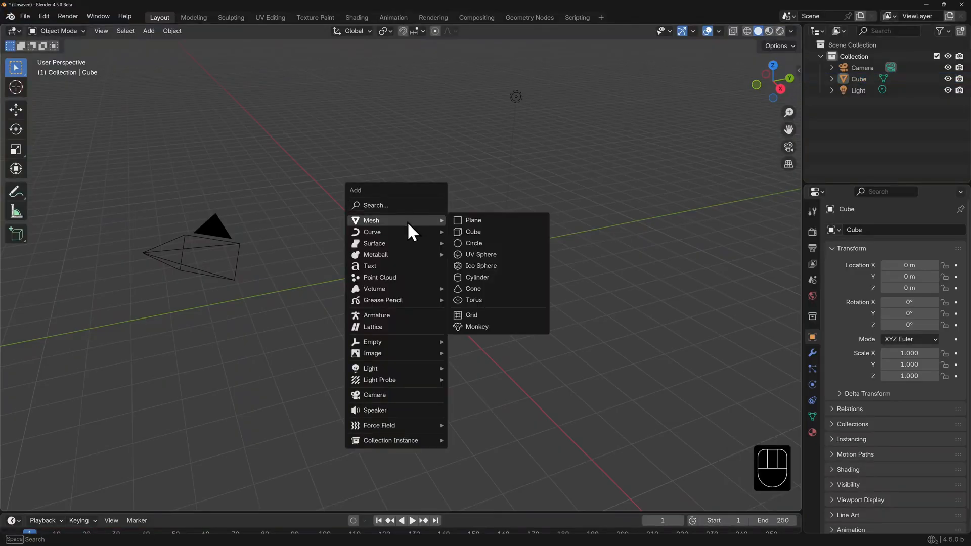
mouse_move(409, 304)
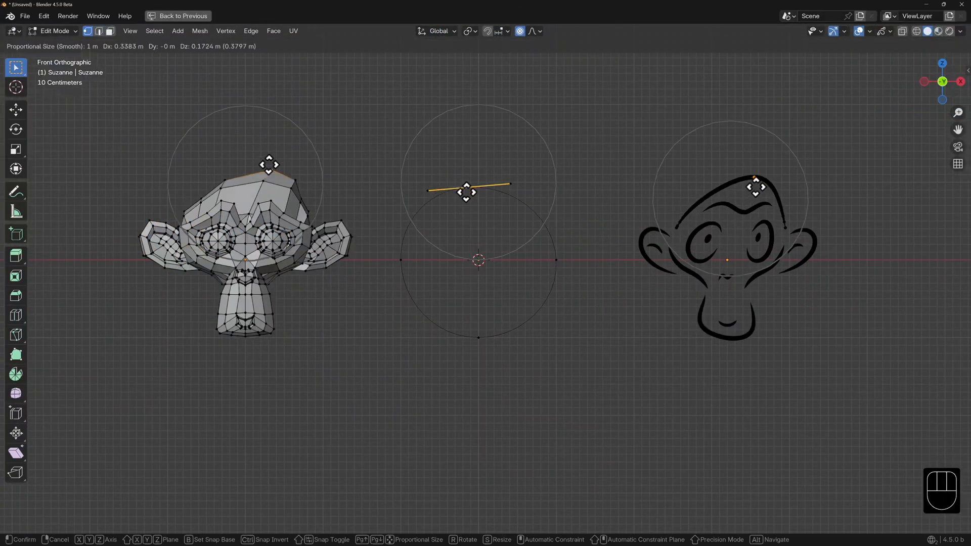
key("shift+a")
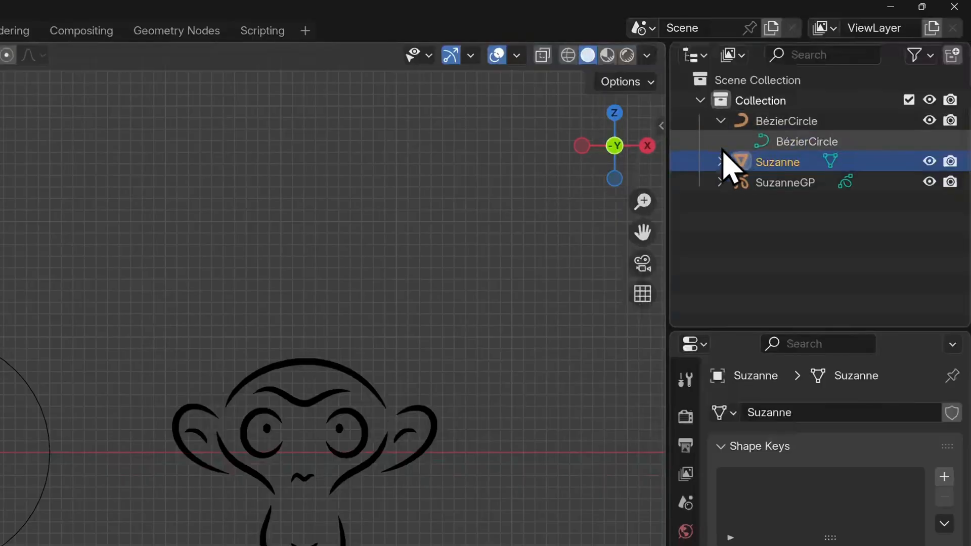
left_click(720, 162)
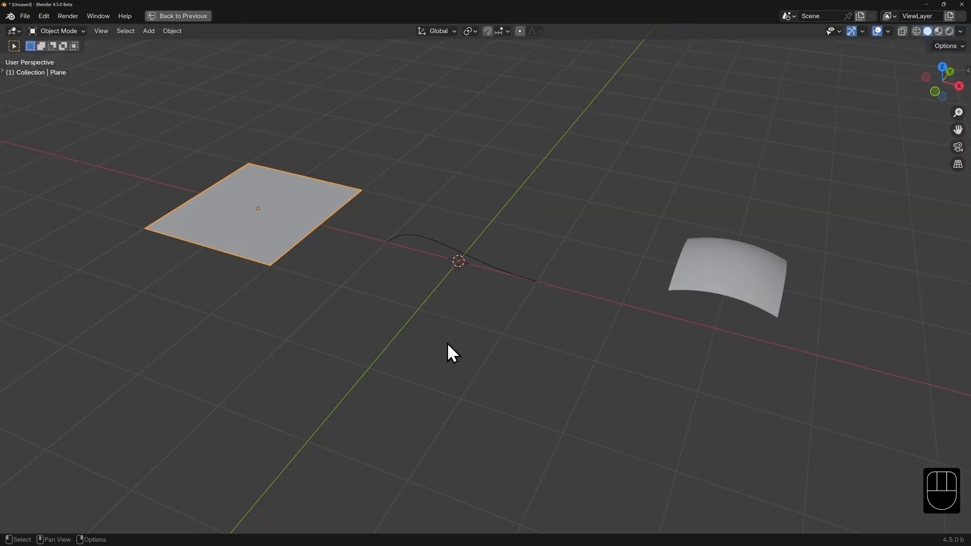
Edit the Bézier curve and move a control handle to reshape it.
key("ctrl")
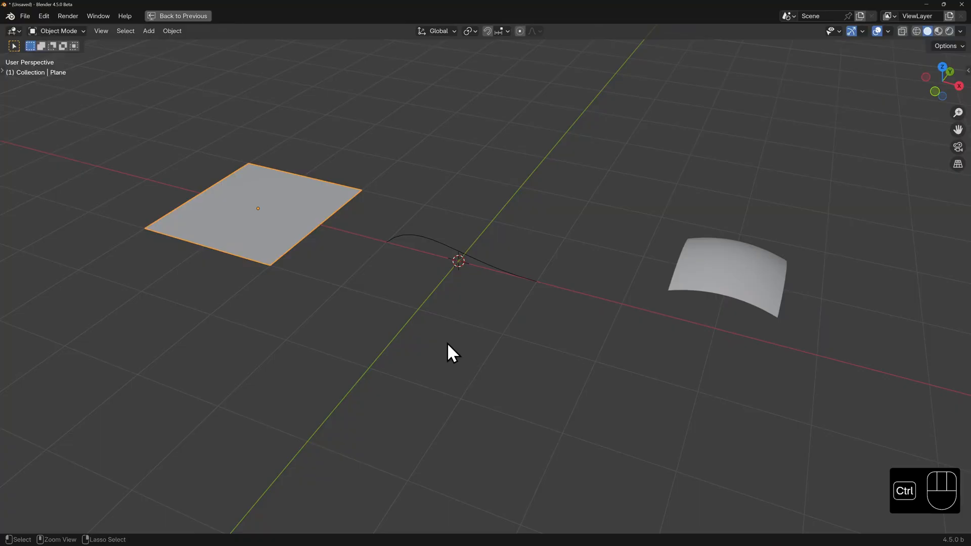
key("Tab")
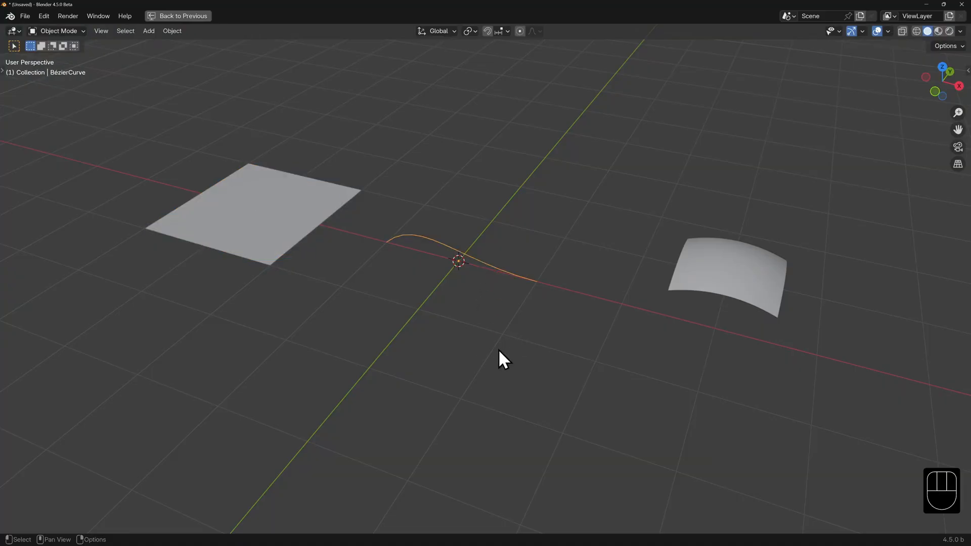
key("Tab")
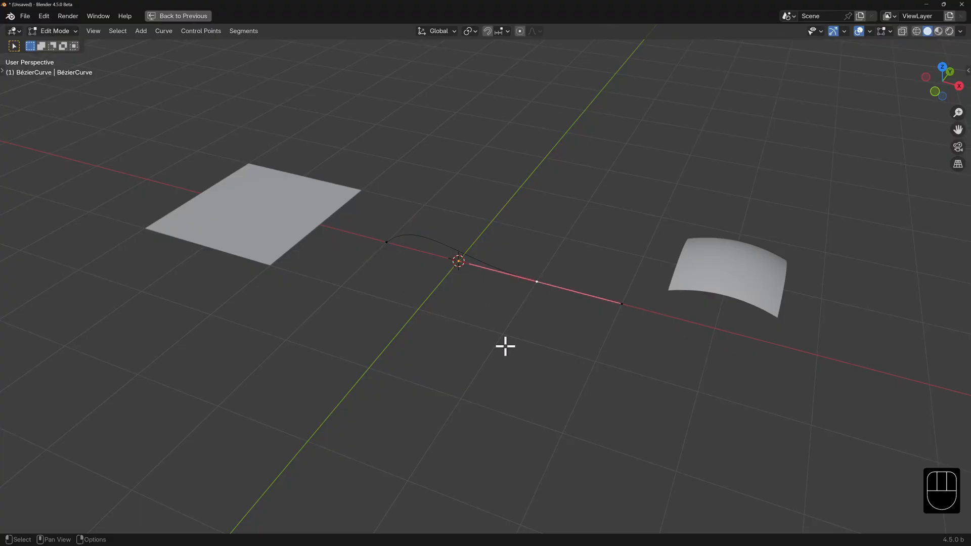
key("g")
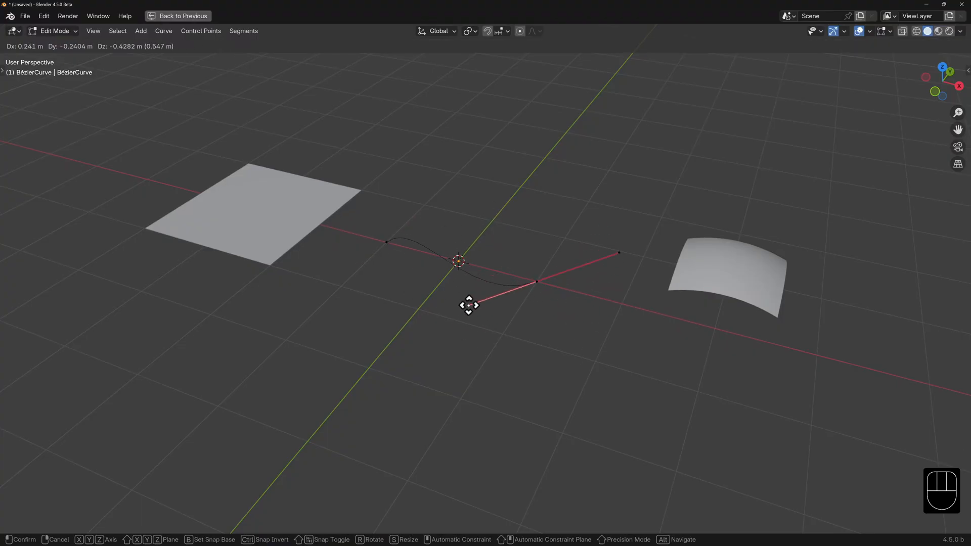
mouse_move(364, 271)
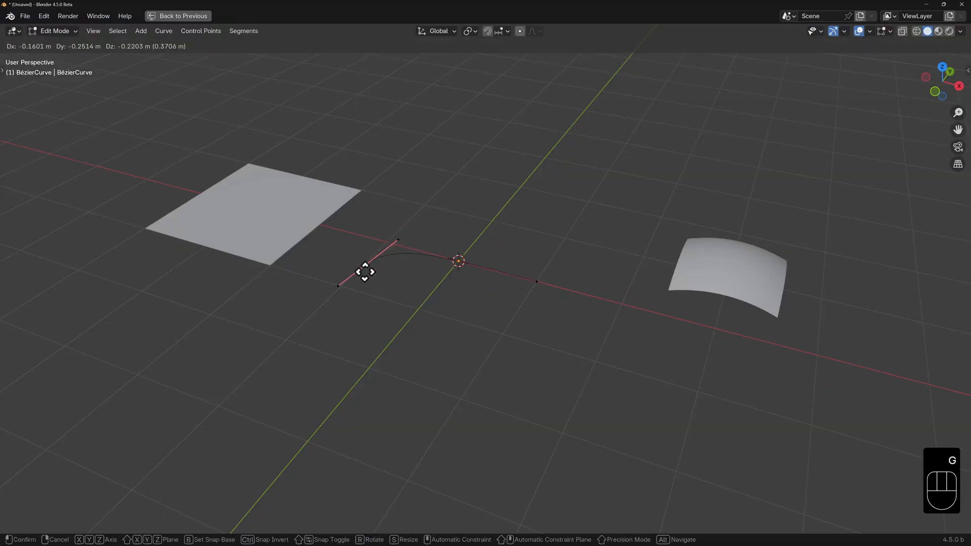
left_click(458, 297)
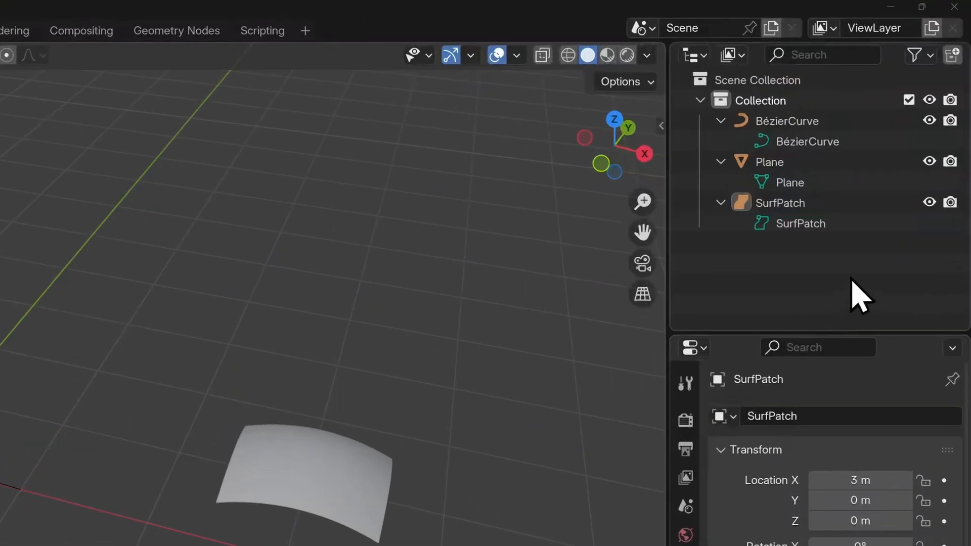
mouse_move(910, 286)
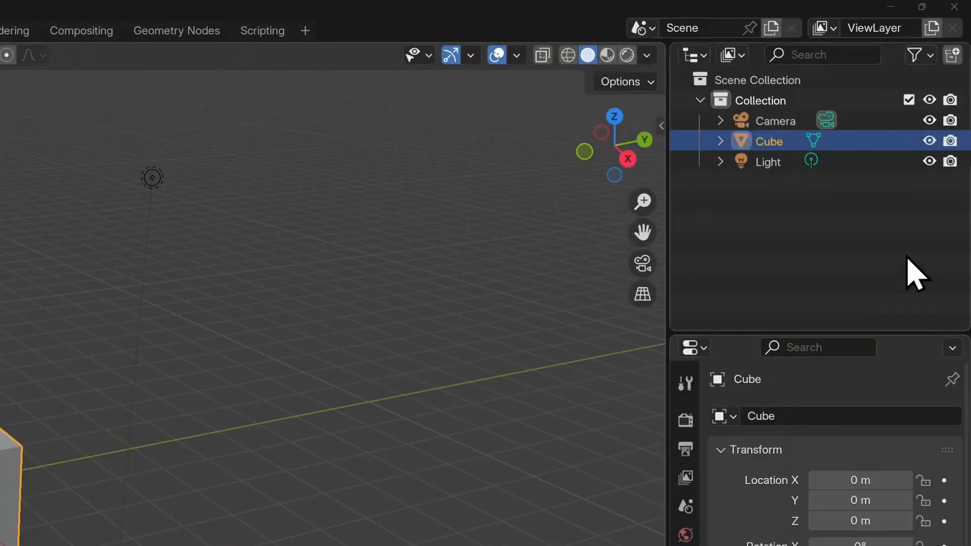
mouse_move(752, 186)
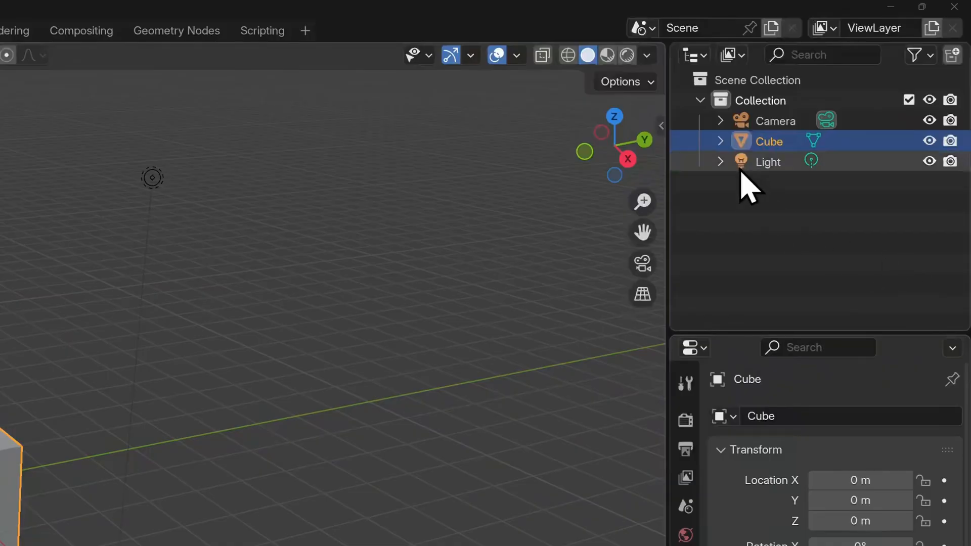
Expand the Cube in the Outliner to reveal its mesh data and attached Material.
left_click(720, 141)
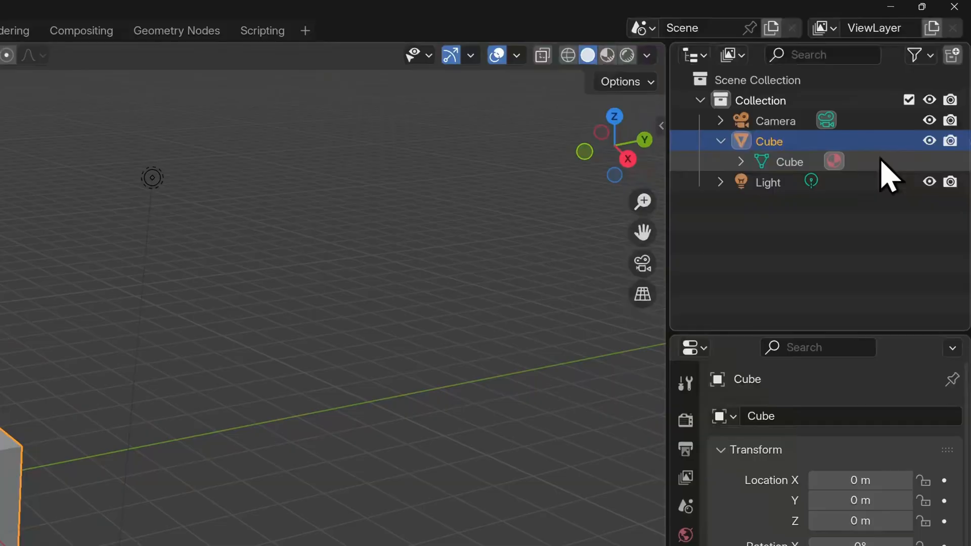
left_click(720, 142)
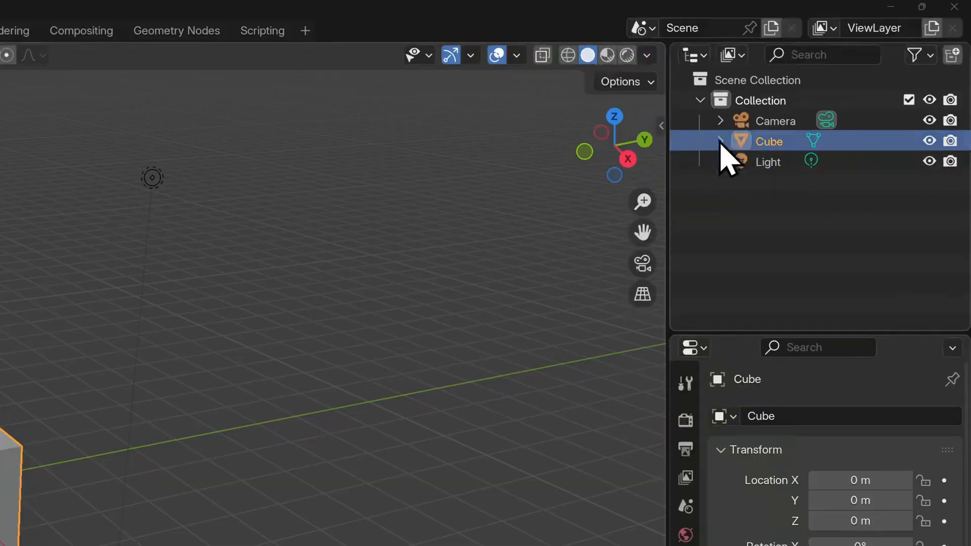
left_click(720, 141)
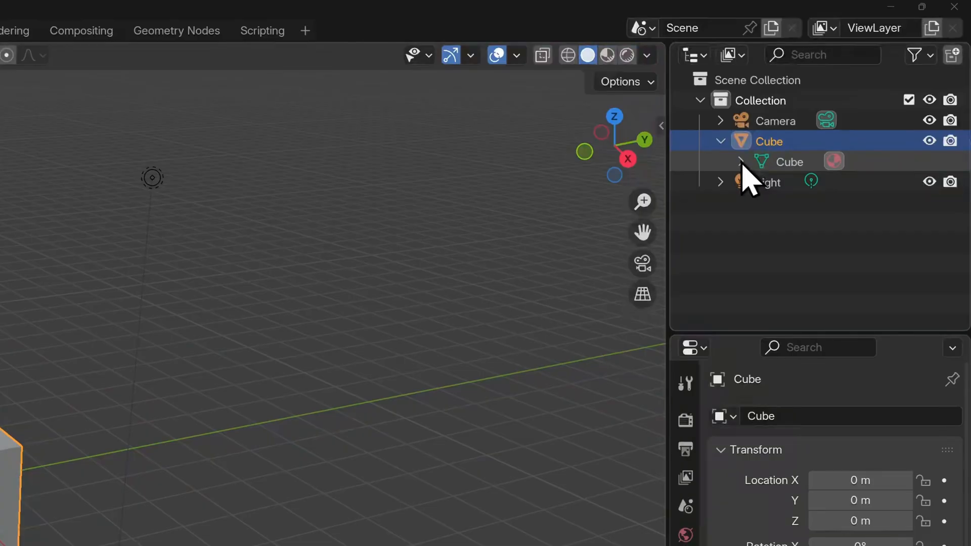
left_click(741, 162)
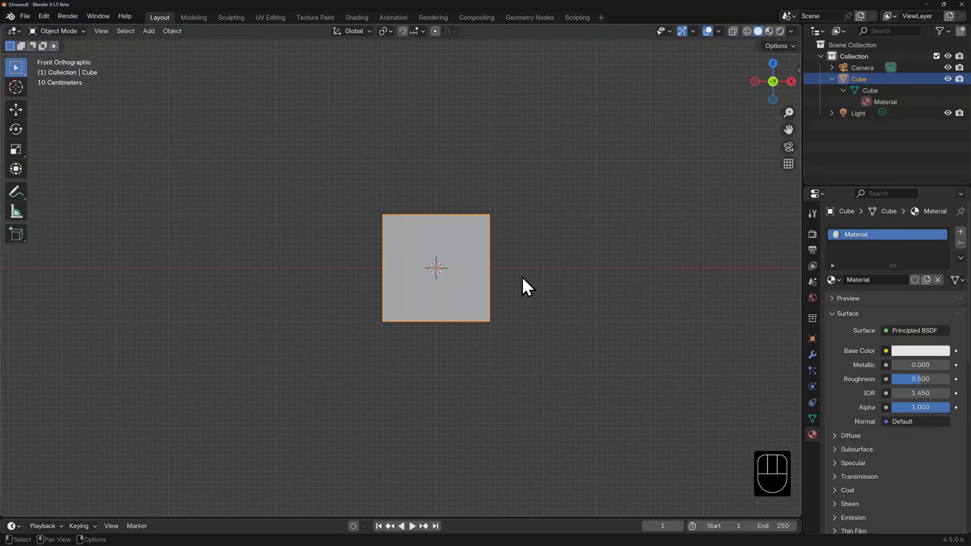
Make a regular duplicate of the cube placed 3 m along X.
left_click(172, 31)
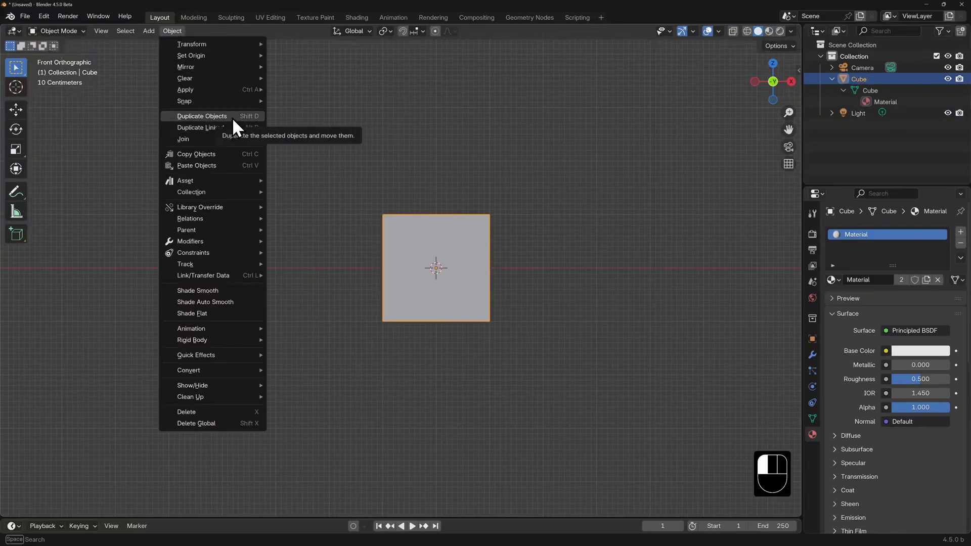
mouse_move(262, 129)
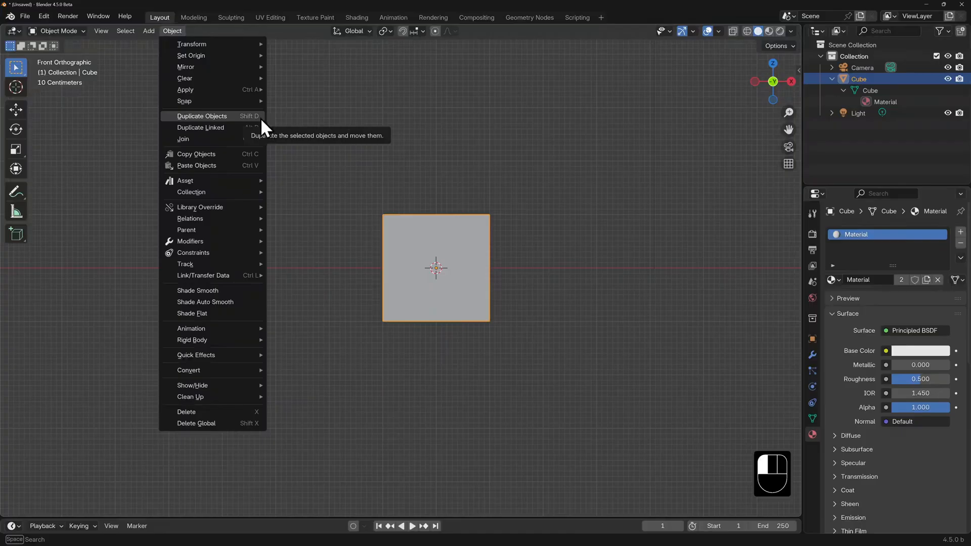
left_click(201, 117)
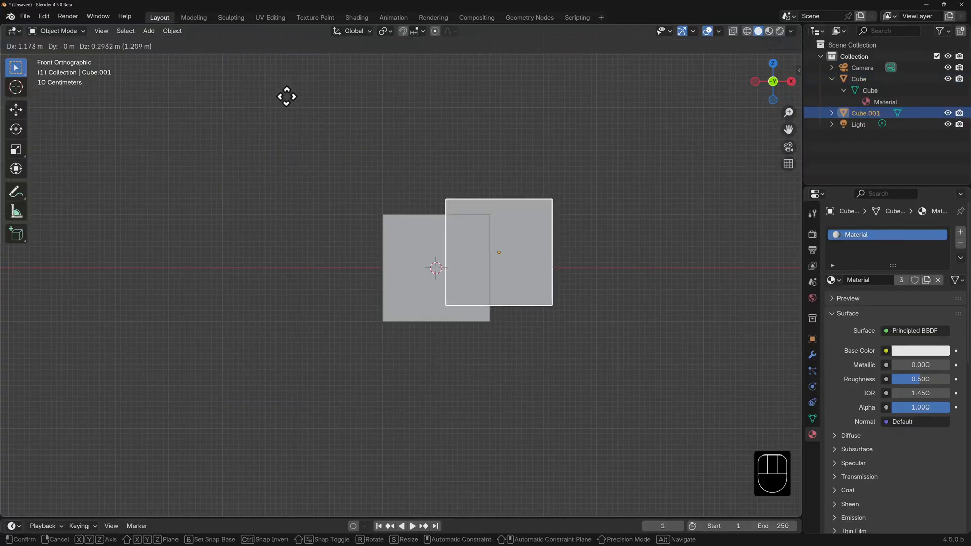
mouse_move(236, 138)
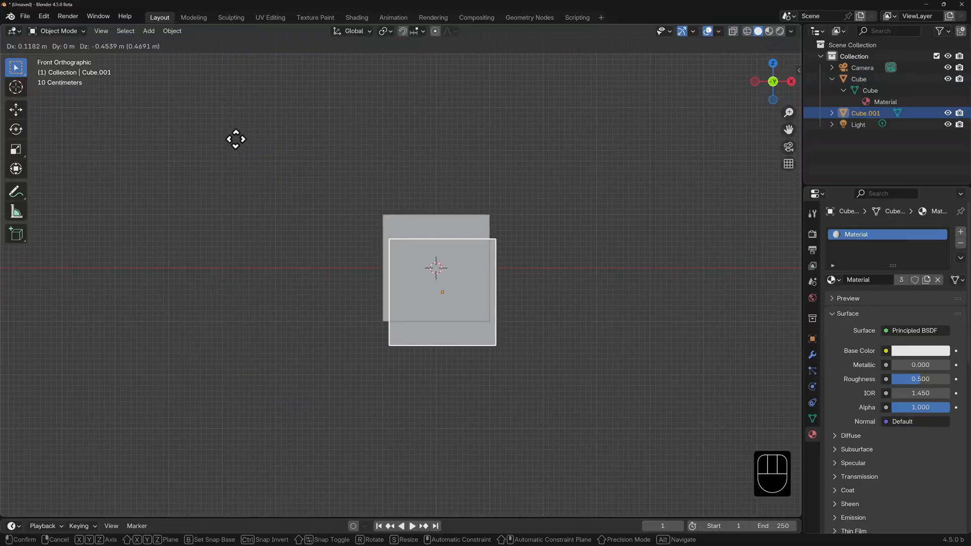
key("x")
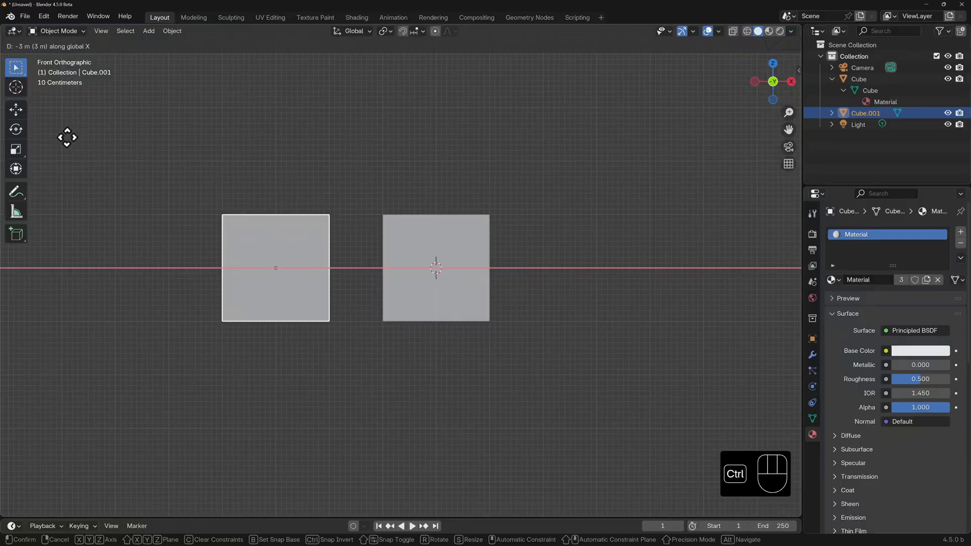
left_click(276, 267)
type(" Shift D")
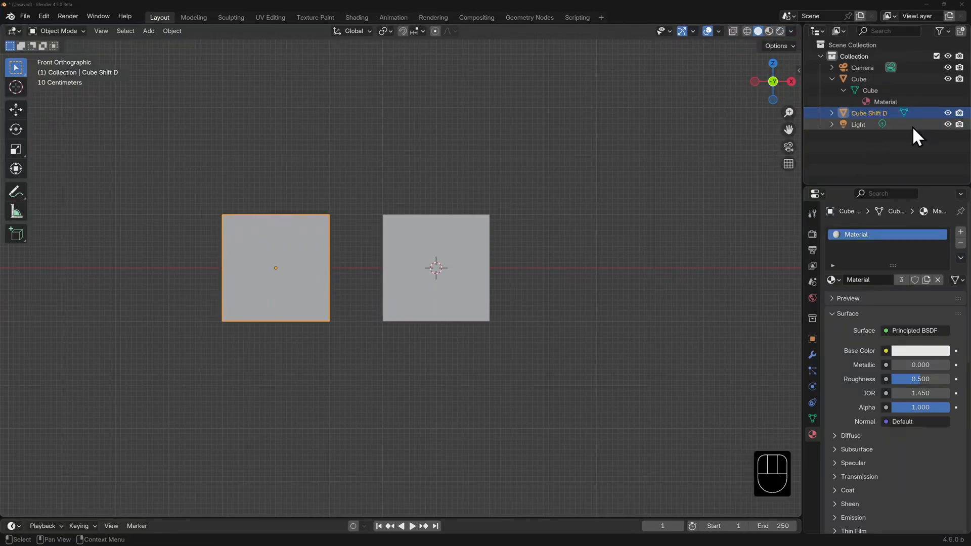
Rename the duplicate Cube Shift D's mesh data to Cube_02.
left_click(832, 112)
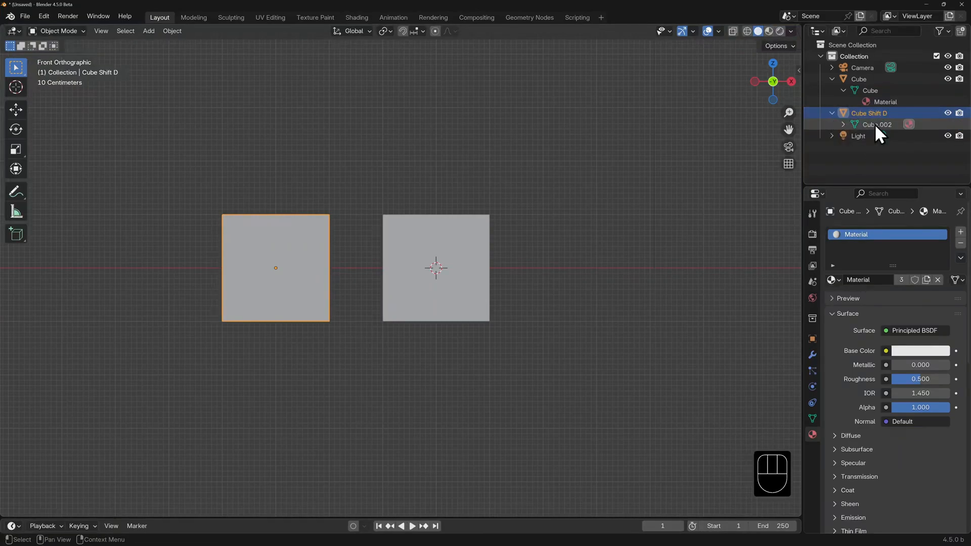
double_click(876, 124)
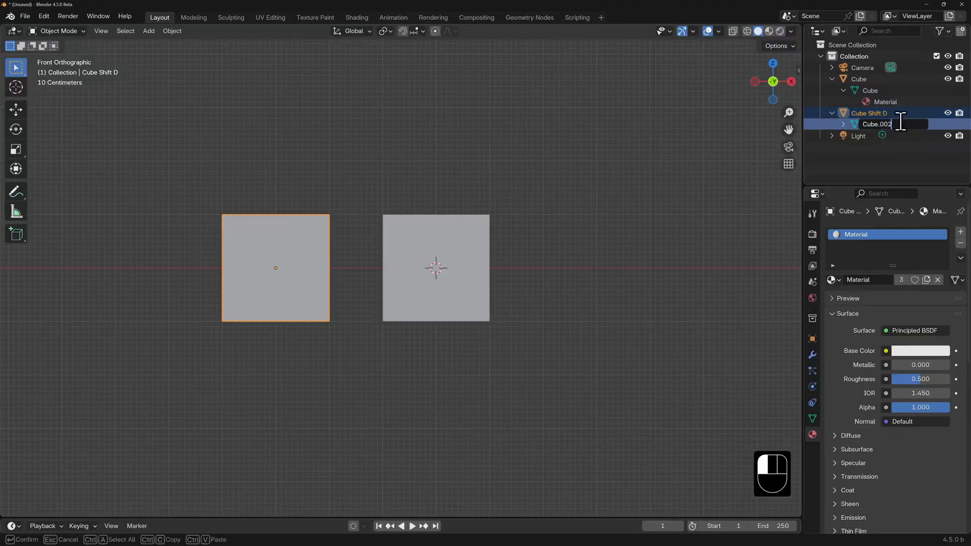
key("Backspace")
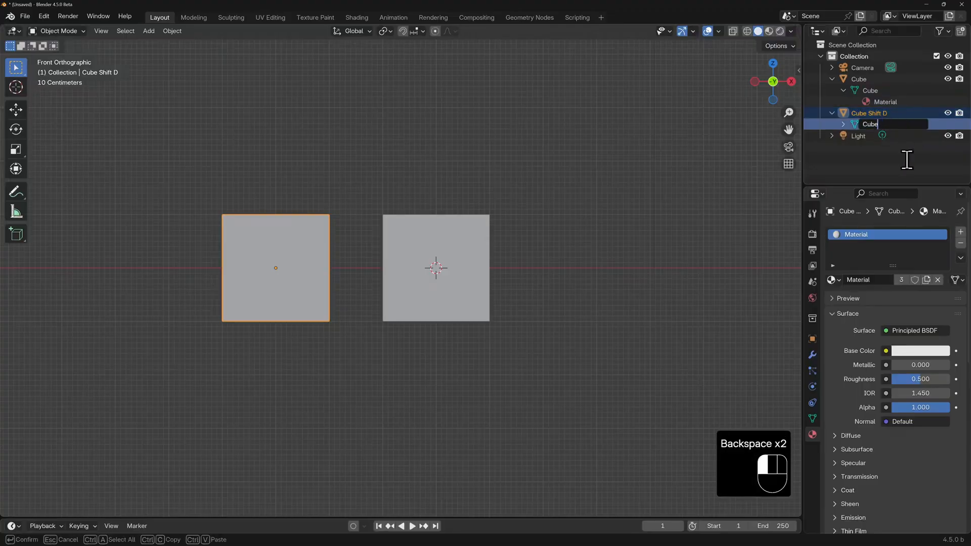
type("Cube_02")
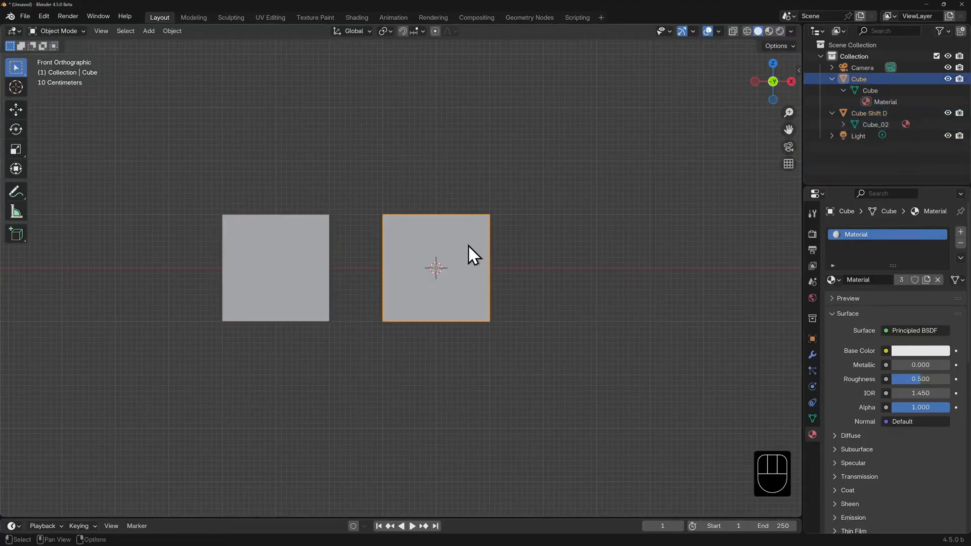
Stretch the original Cube's top face upward in Edit Mode to make a tall box.
key("Tab")
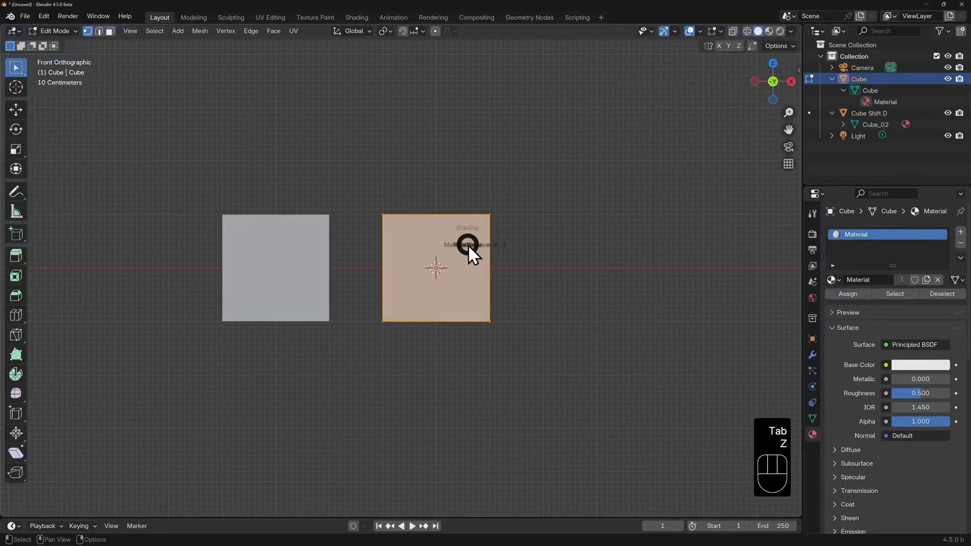
key("z")
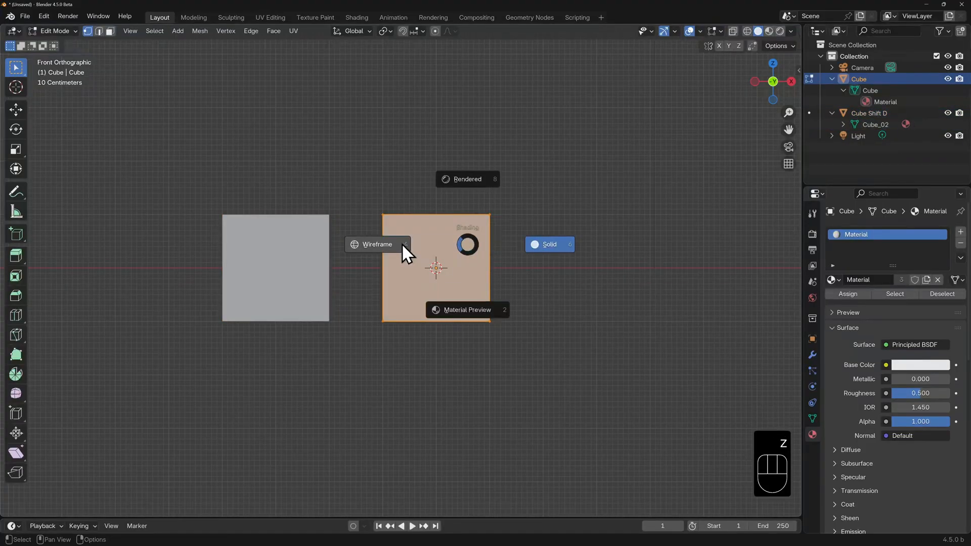
left_click(376, 244)
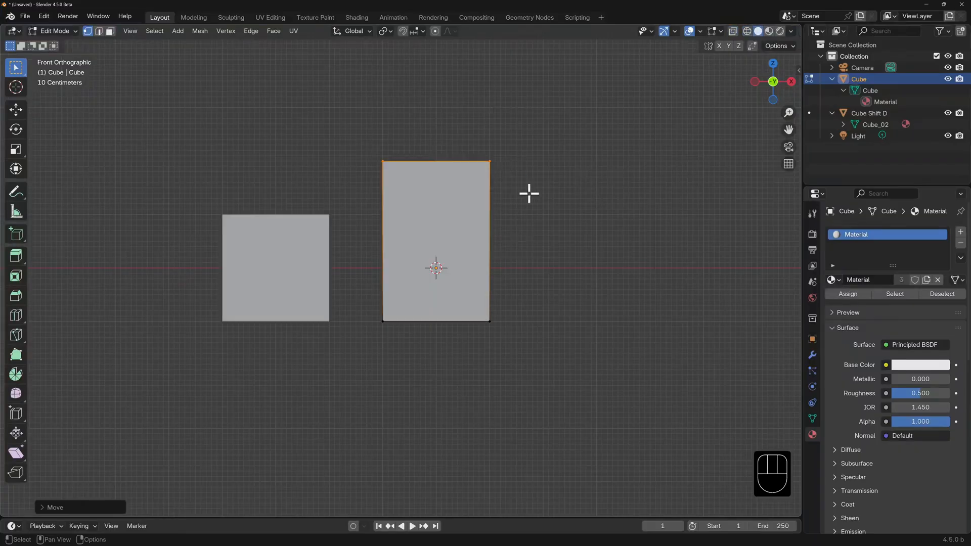
key("Tab")
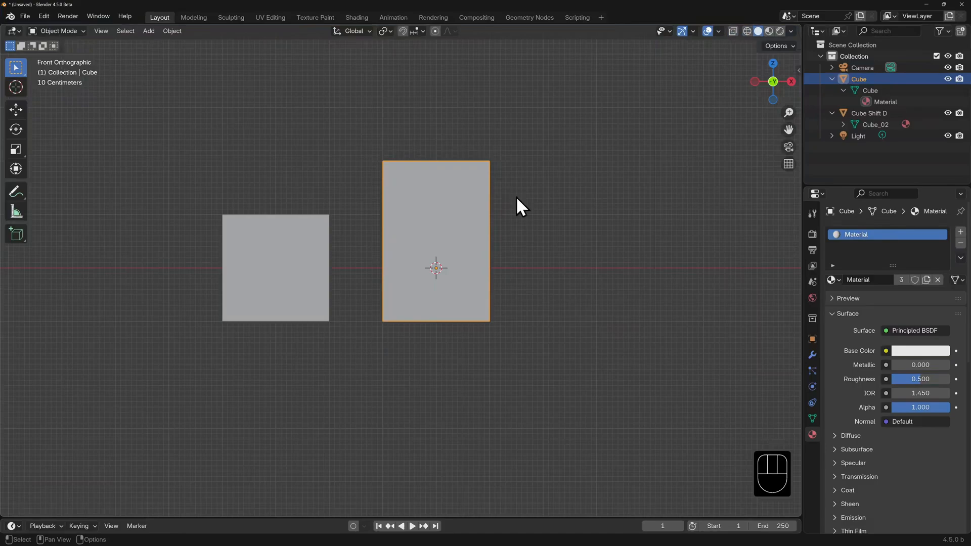
mouse_move(172, 31)
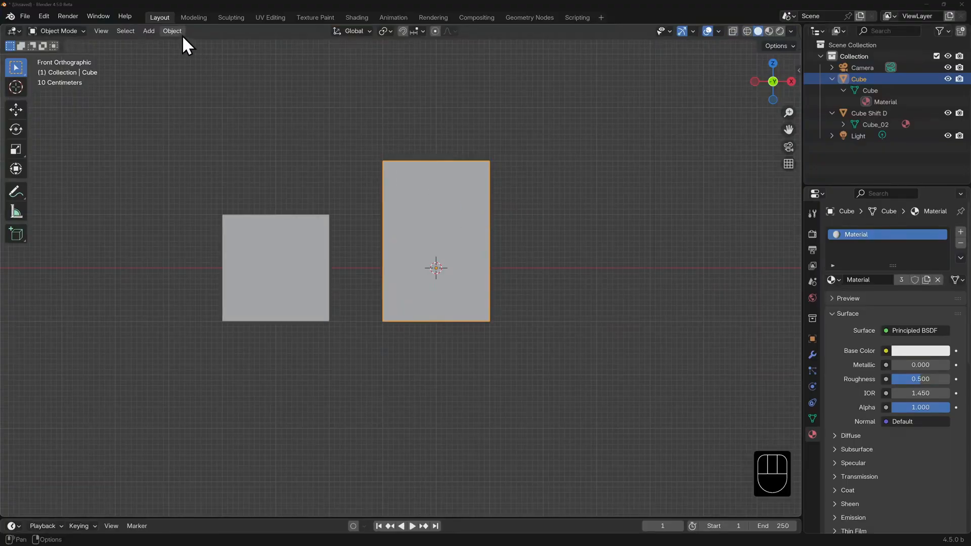
Make a linked duplicate of the tall Cube moved to the right along X.
left_click(172, 32)
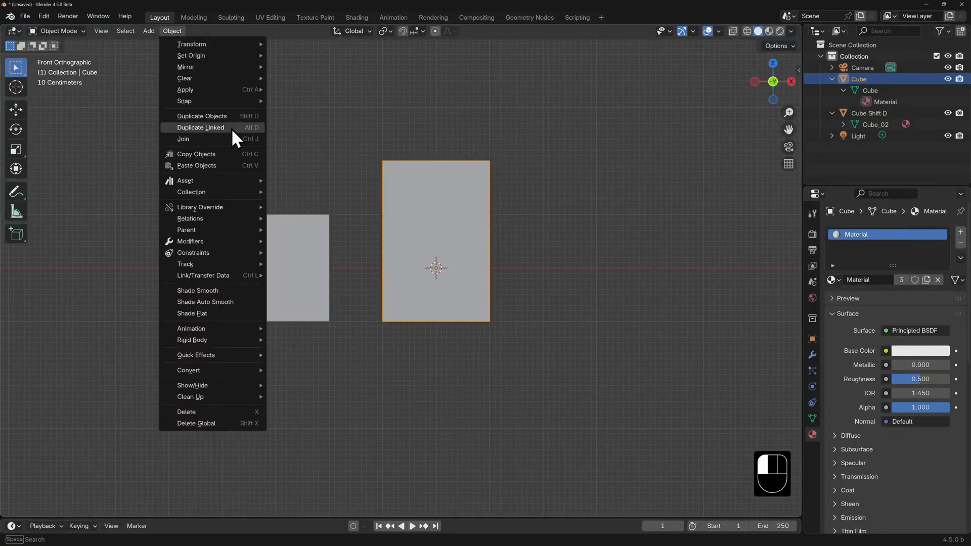
mouse_move(260, 135)
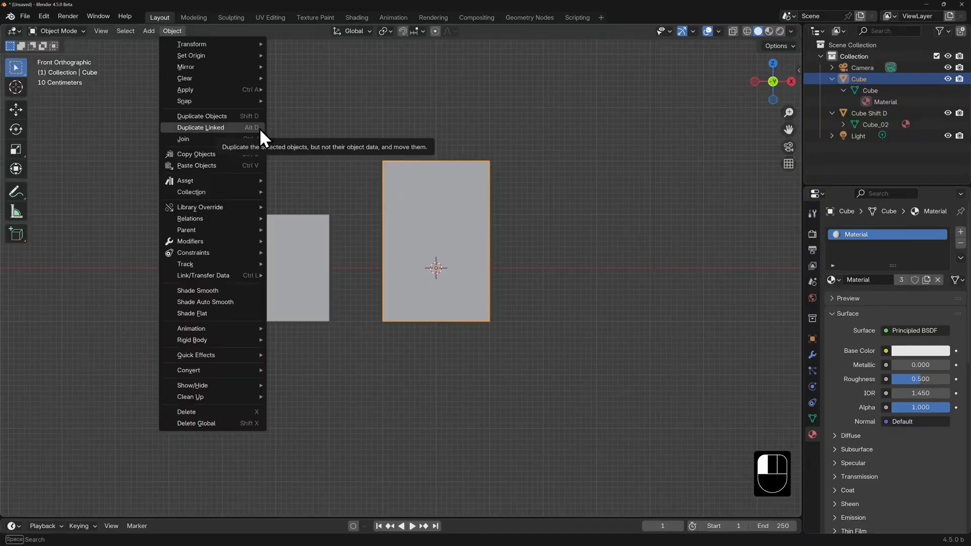
left_click(203, 118)
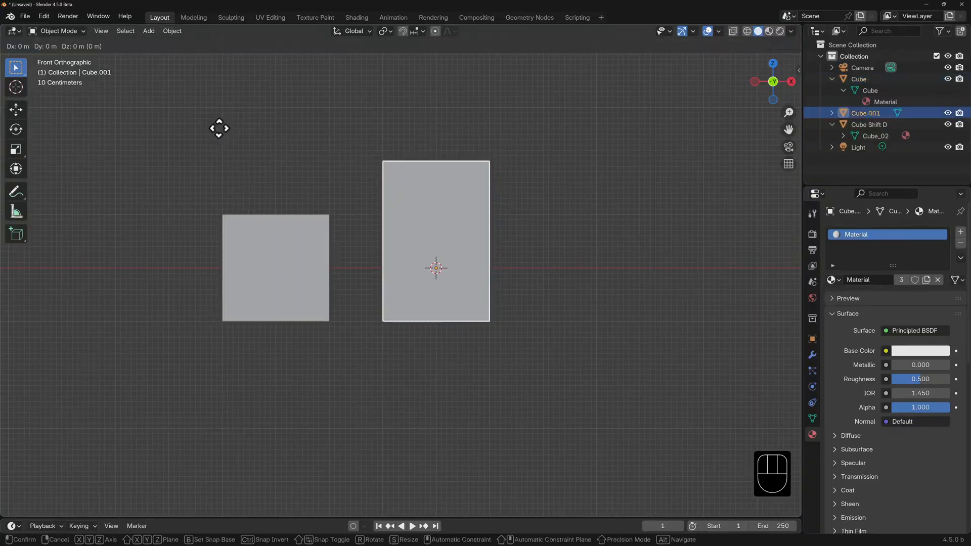
mouse_move(228, 131)
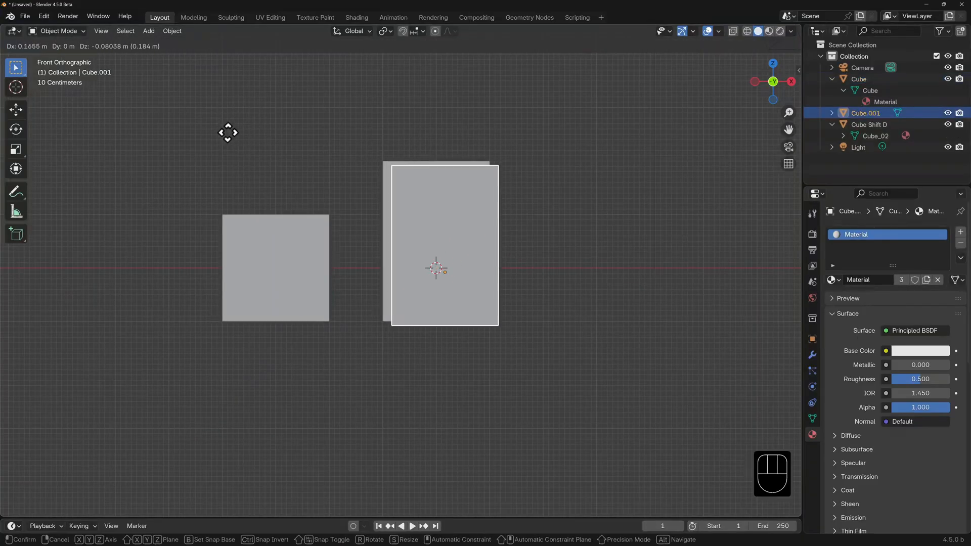
key("x")
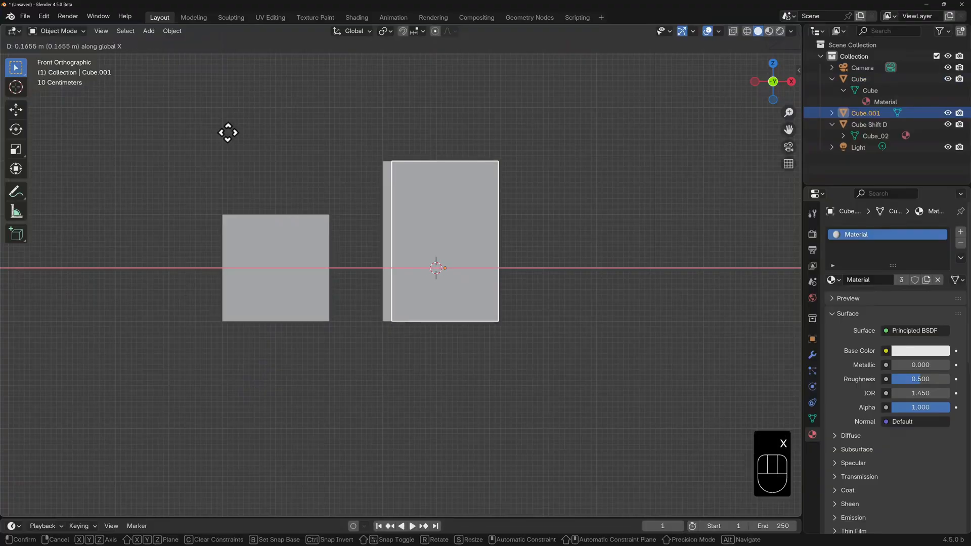
mouse_move(301, 134)
type(" Alt D")
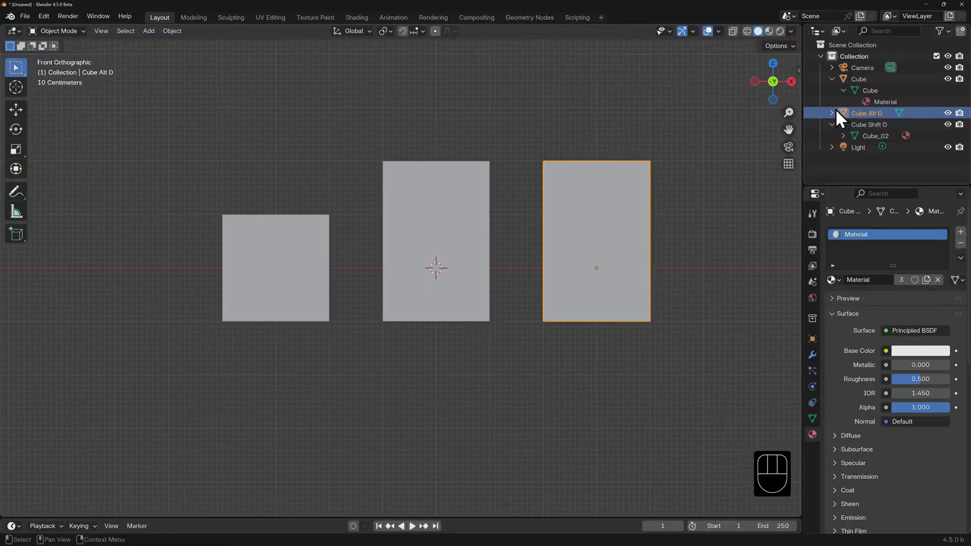
Expand Cube Alt D and rename its shared mesh data to Cube 01.
left_click(833, 112)
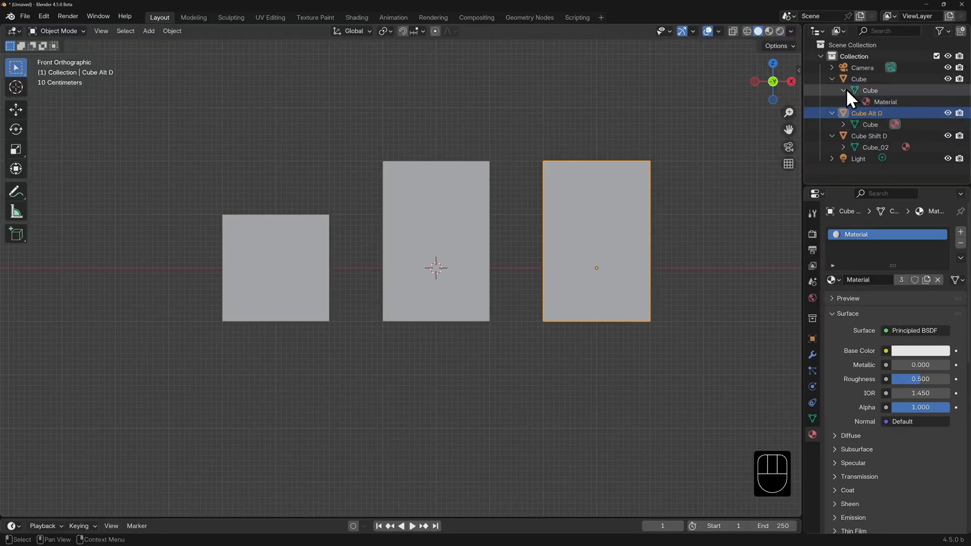
mouse_move(929, 96)
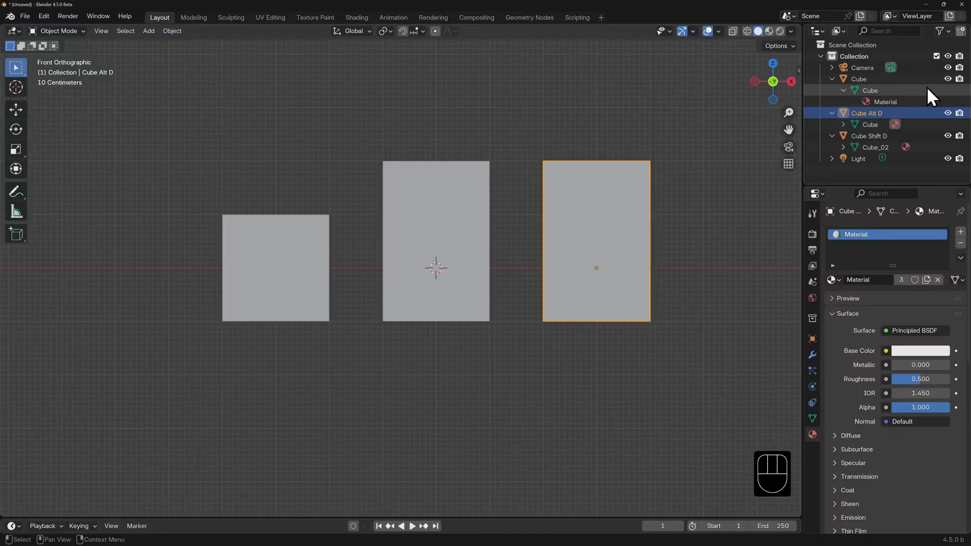
mouse_move(879, 134)
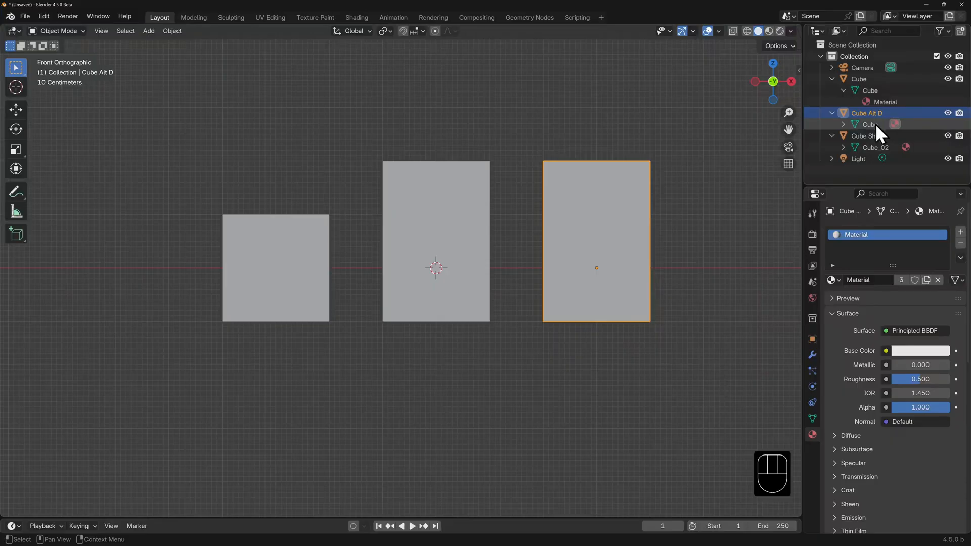
double_click(867, 125)
type(" 01")
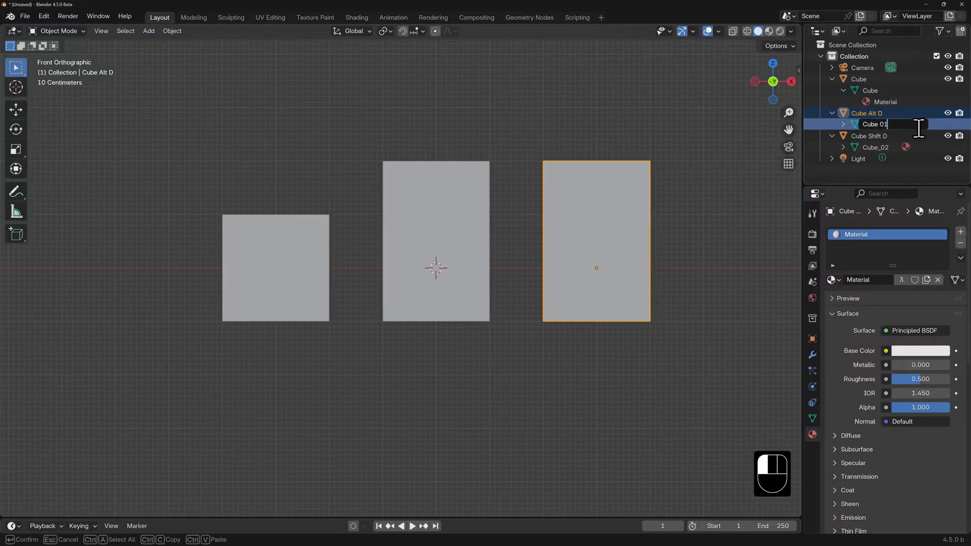
key("Return")
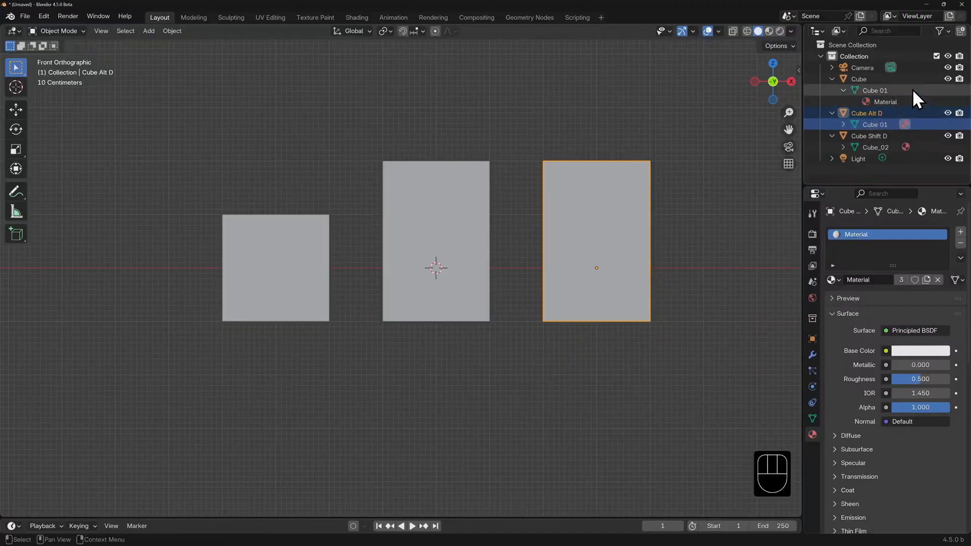
mouse_move(924, 134)
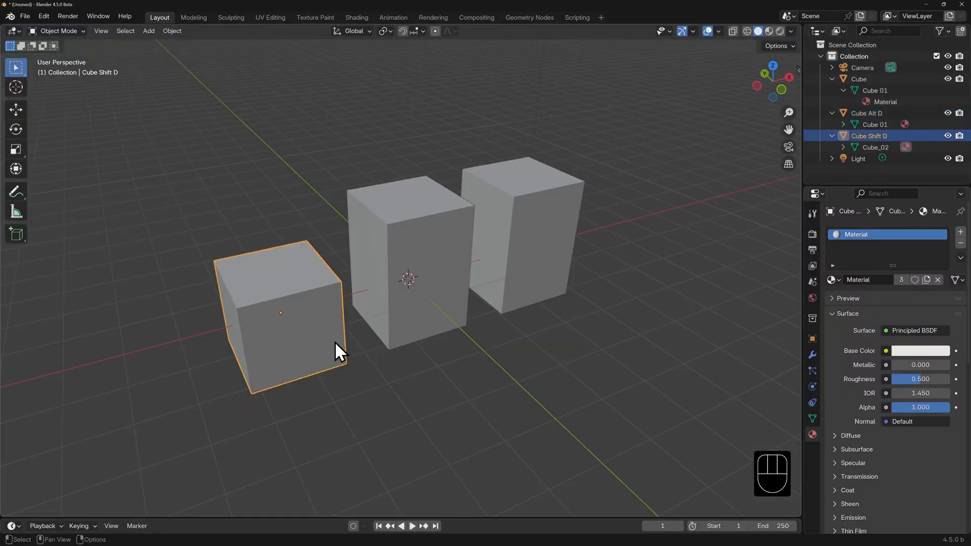
key("Tab")
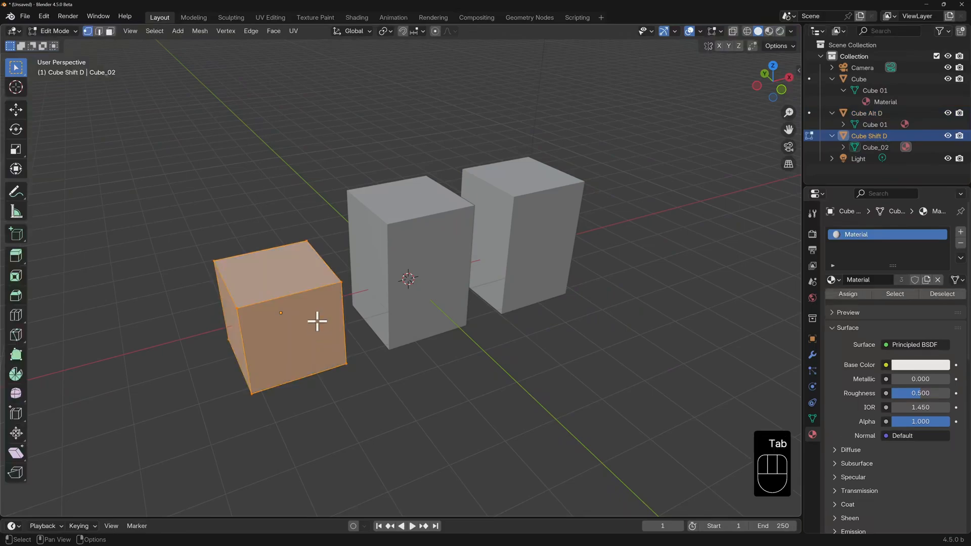
key("g")
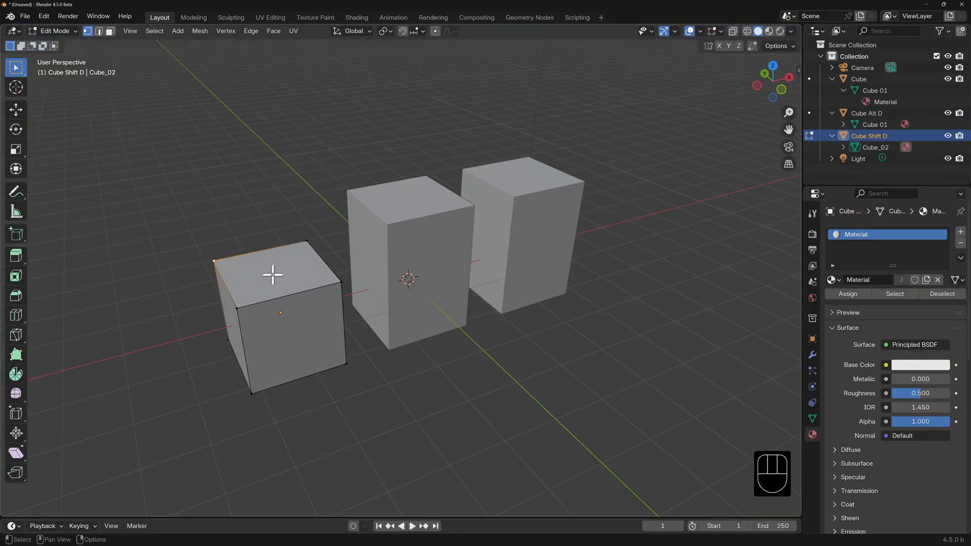
key("Tab")
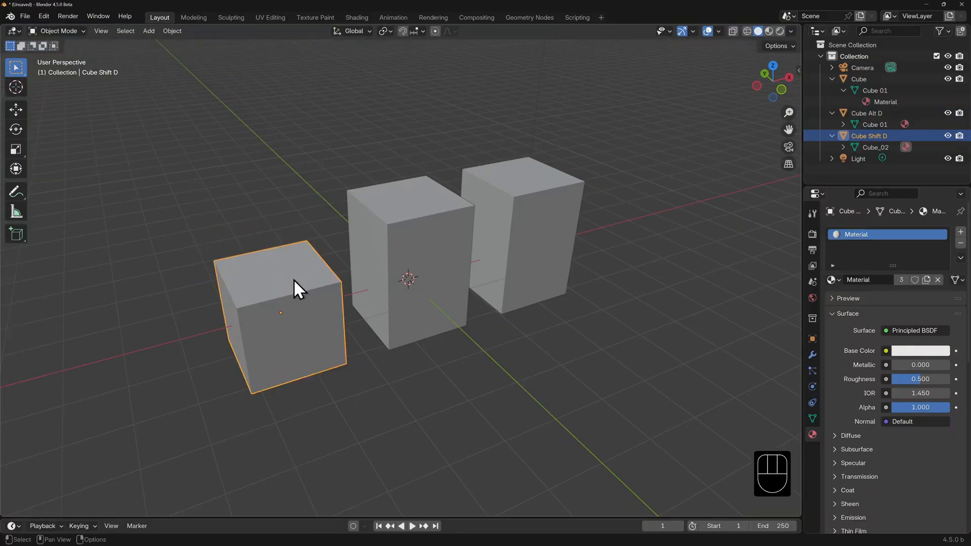
left_click(409, 254)
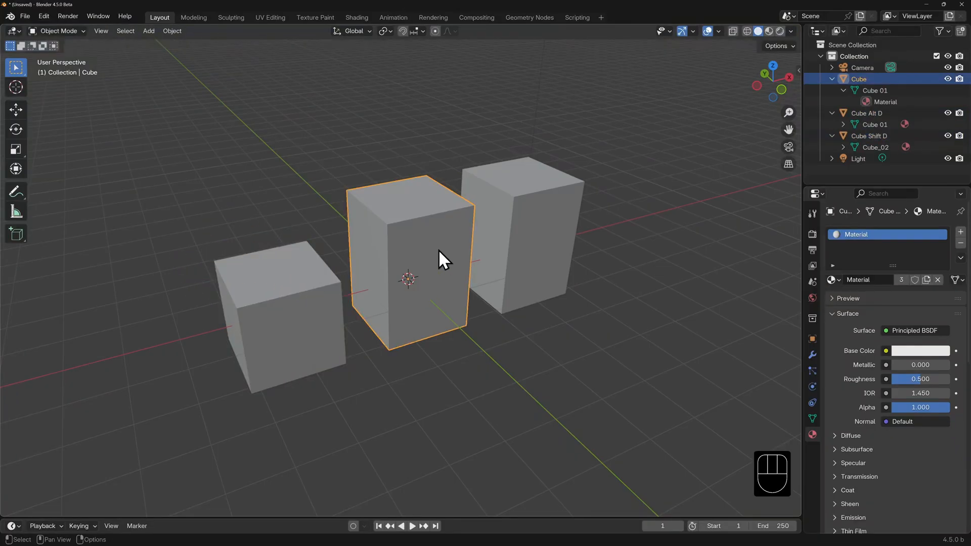
key("Tab")
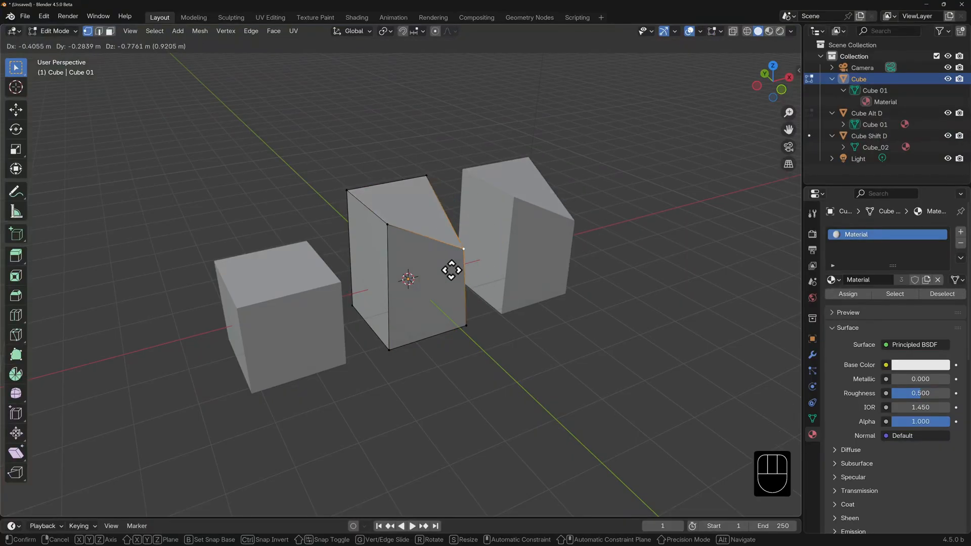
left_click(462, 232)
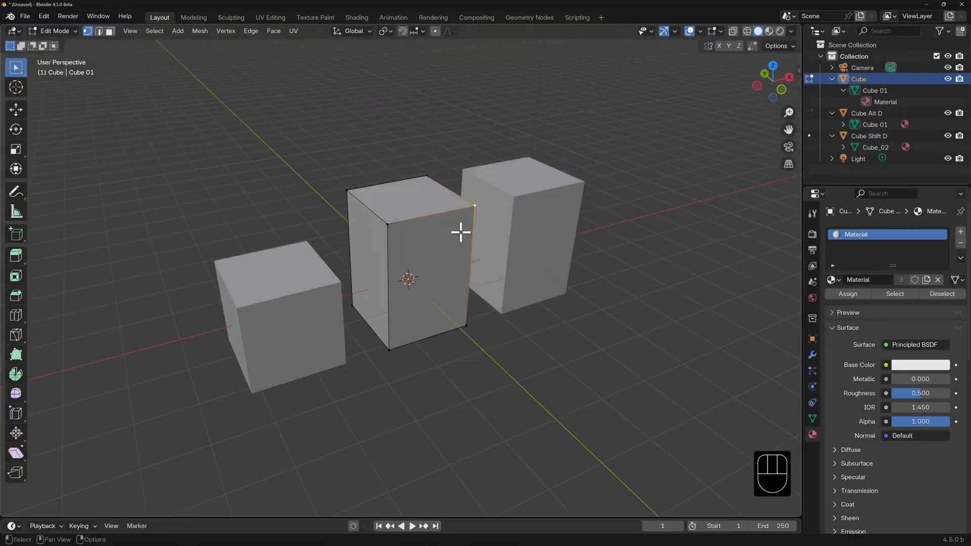
key("Tab")
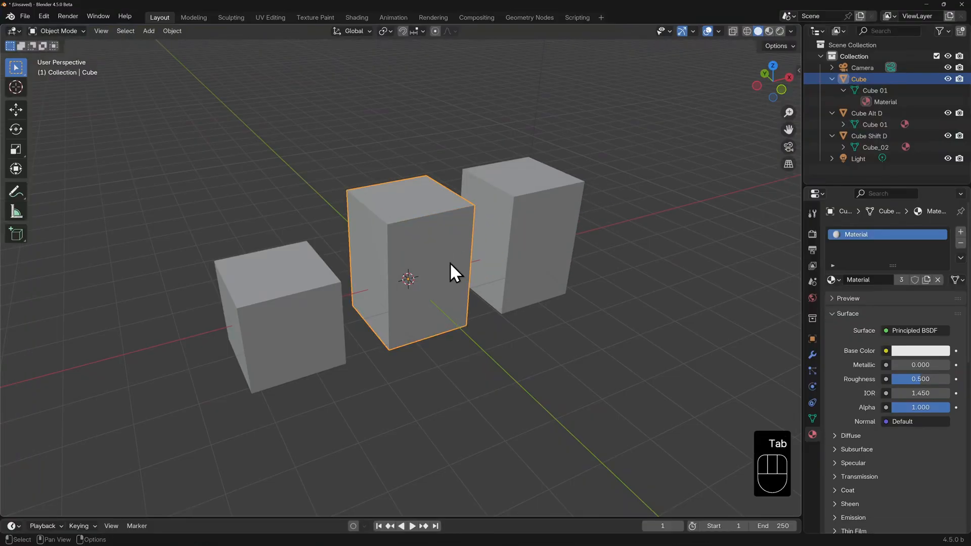
Rotate the middle cube about 39° on X and scale it to 0.6 on local Y, leaving Cube Alt D upright.
key("r")
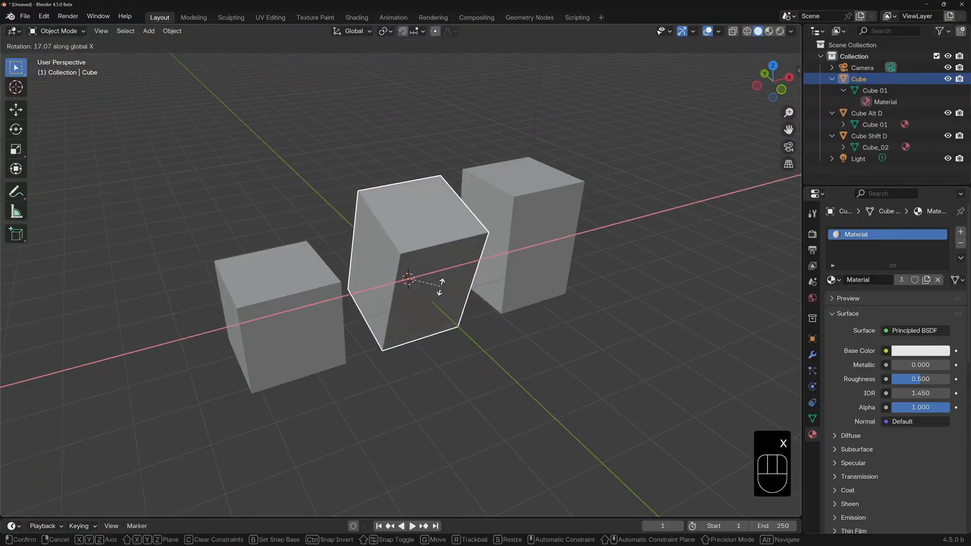
left_click(508, 309)
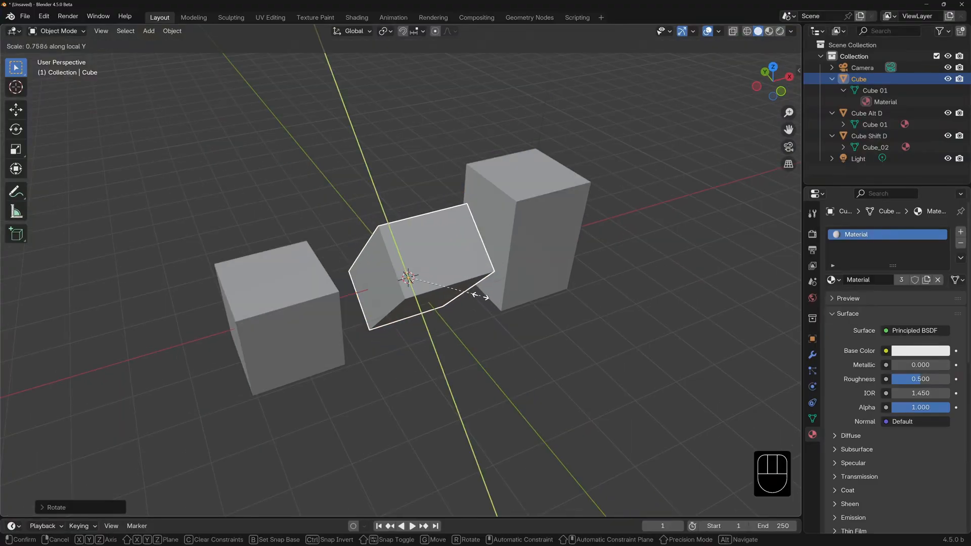
left_click(473, 304)
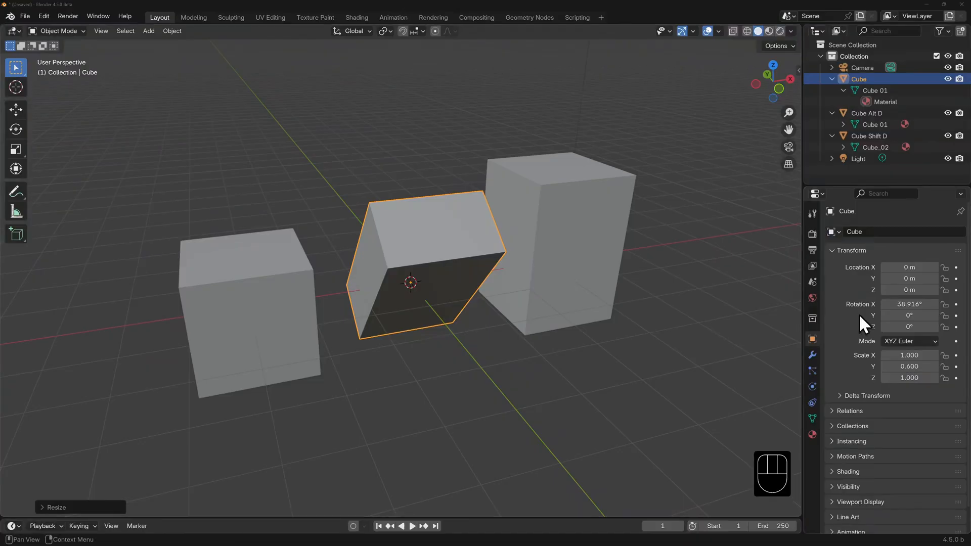
mouse_move(882, 119)
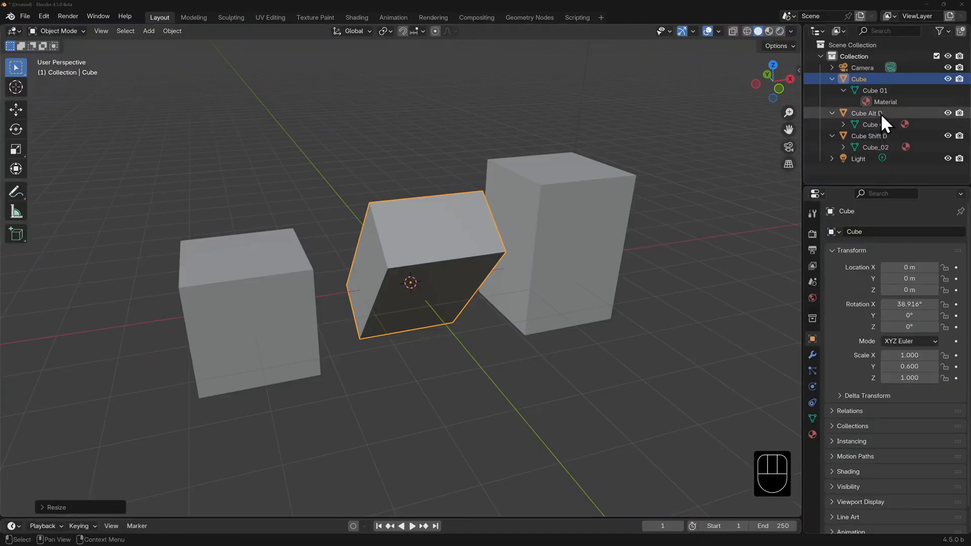
left_click(866, 113)
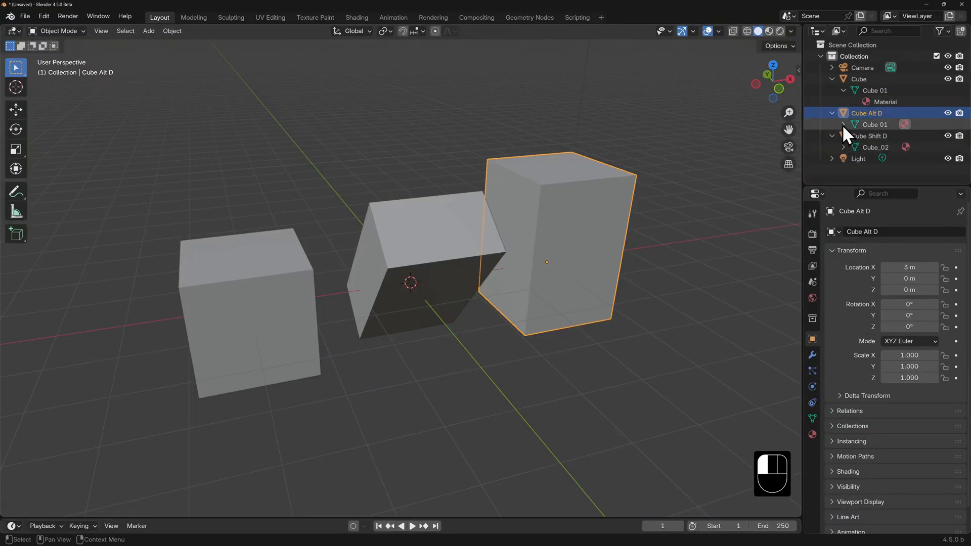
Expand all cubes in the Outliner and select the middle cube's Material.
left_click(842, 124)
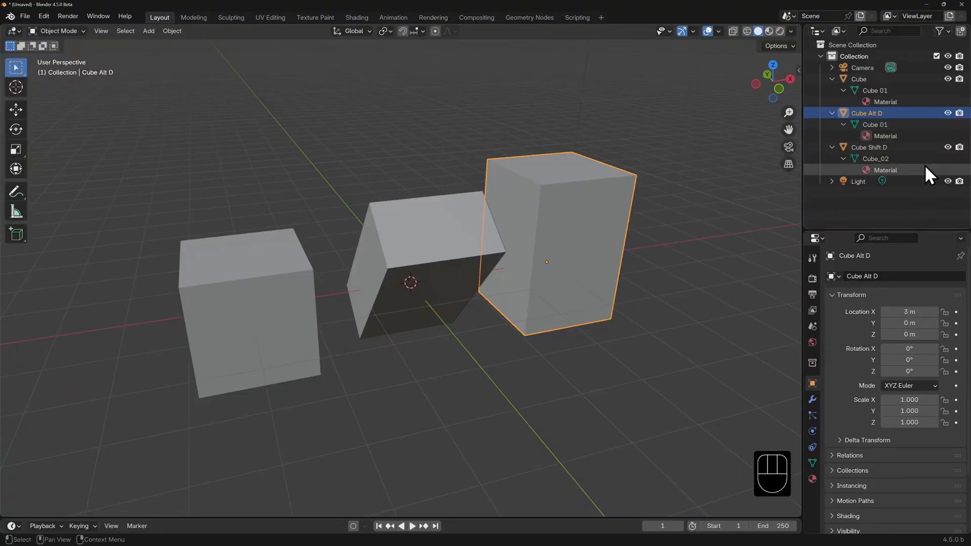
mouse_move(922, 180)
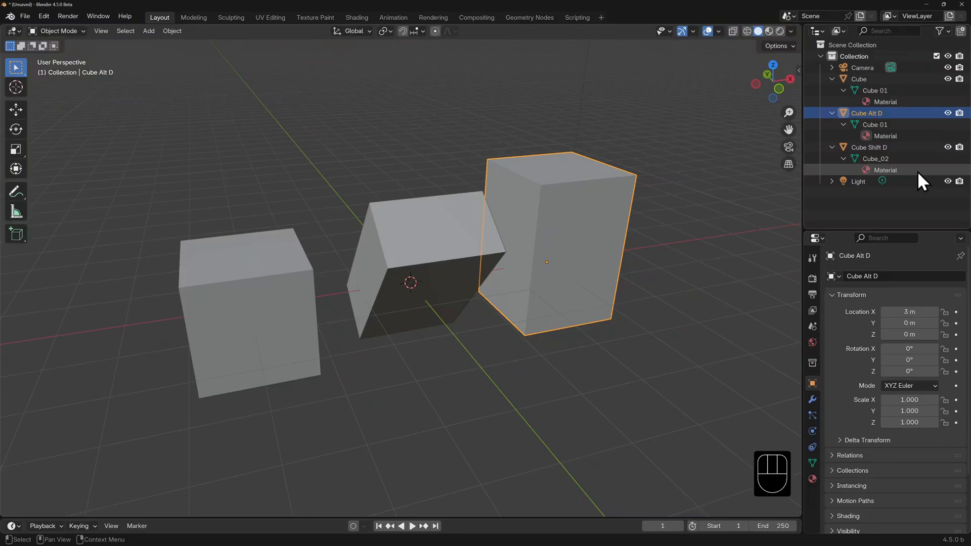
mouse_move(922, 108)
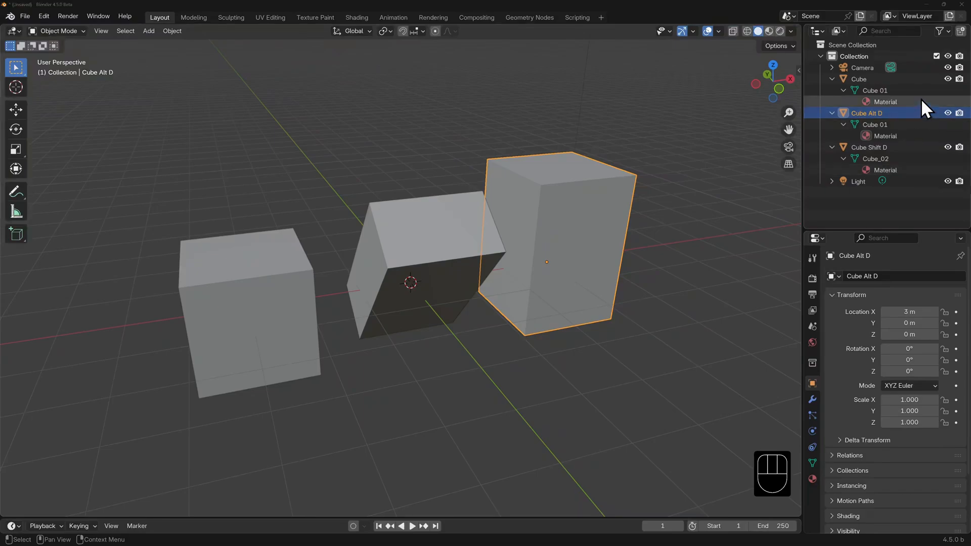
left_click(859, 79)
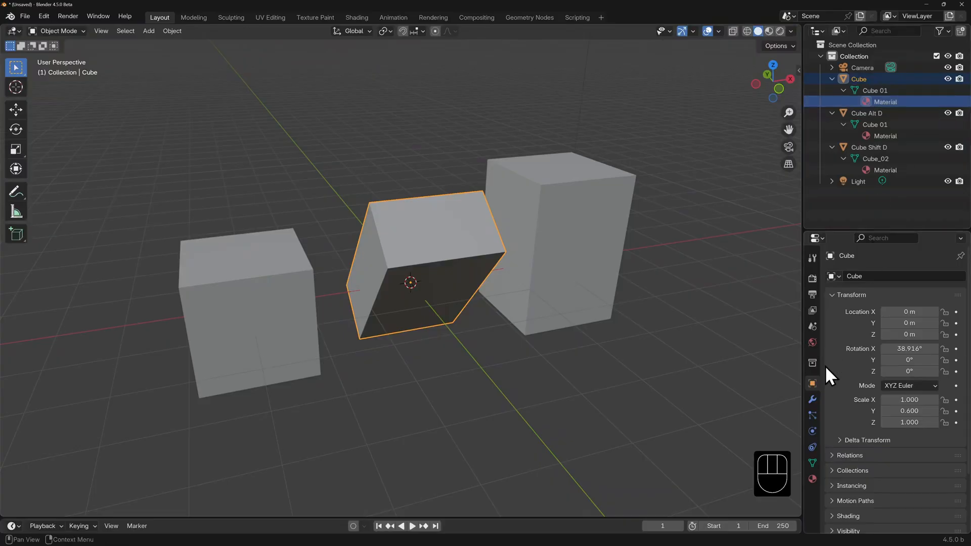
Set the shared material's base color to red and rename it Red.
left_click(812, 478)
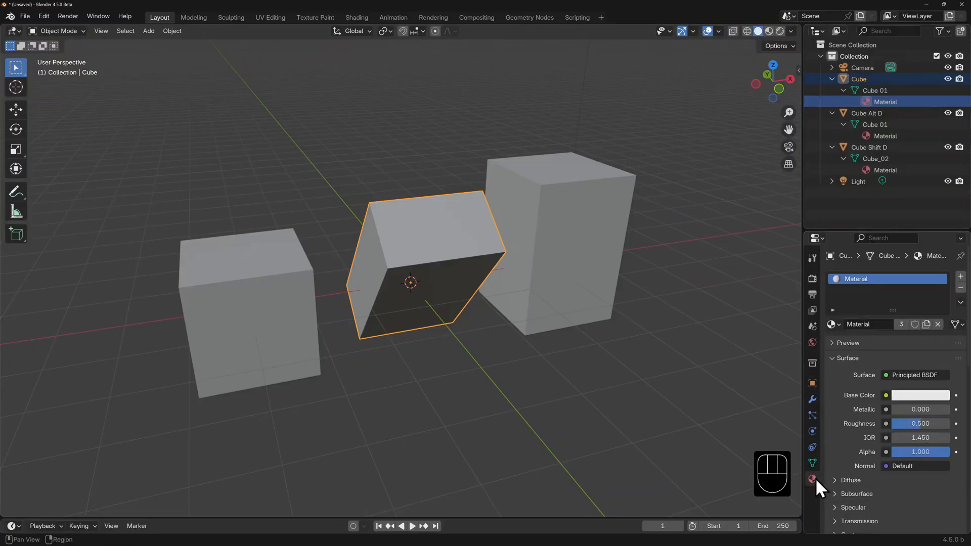
mouse_move(840, 446)
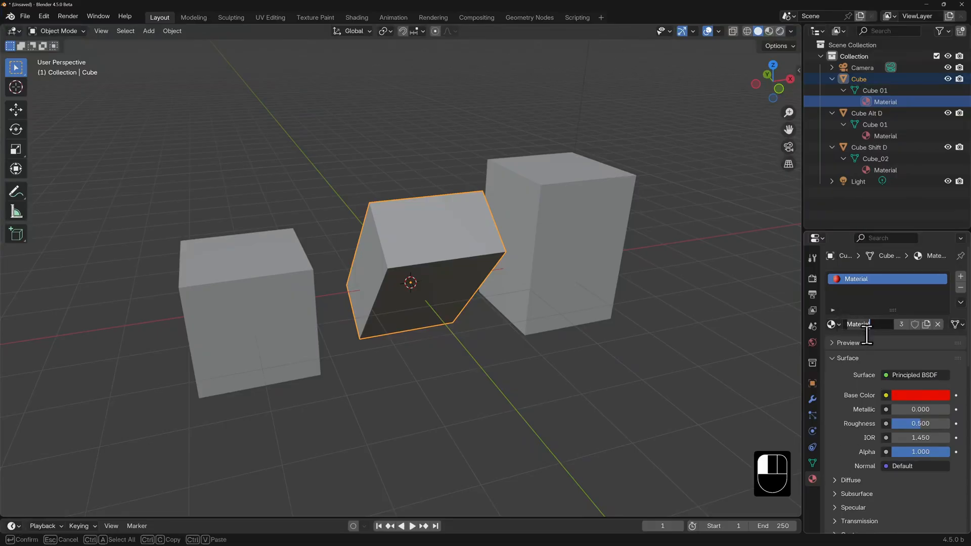
type("Red")
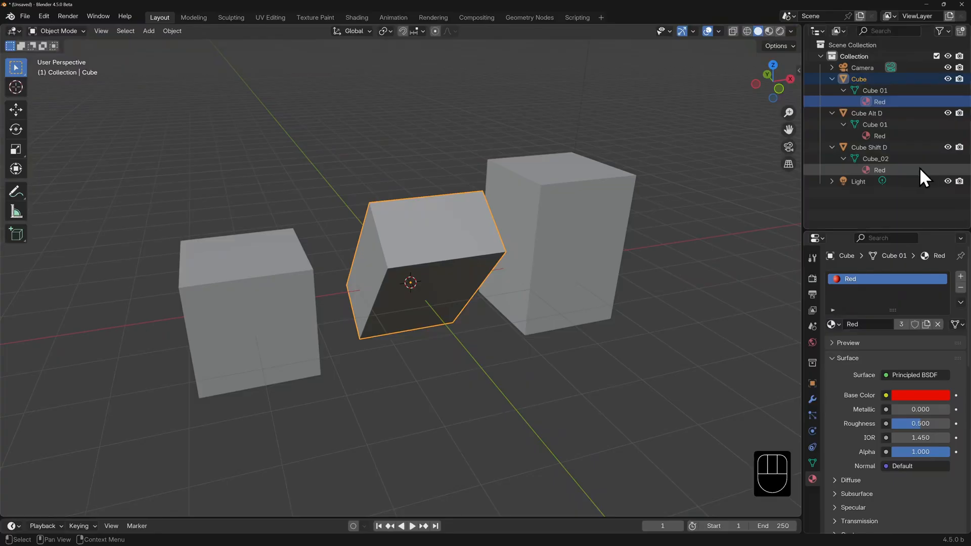
mouse_move(769, 31)
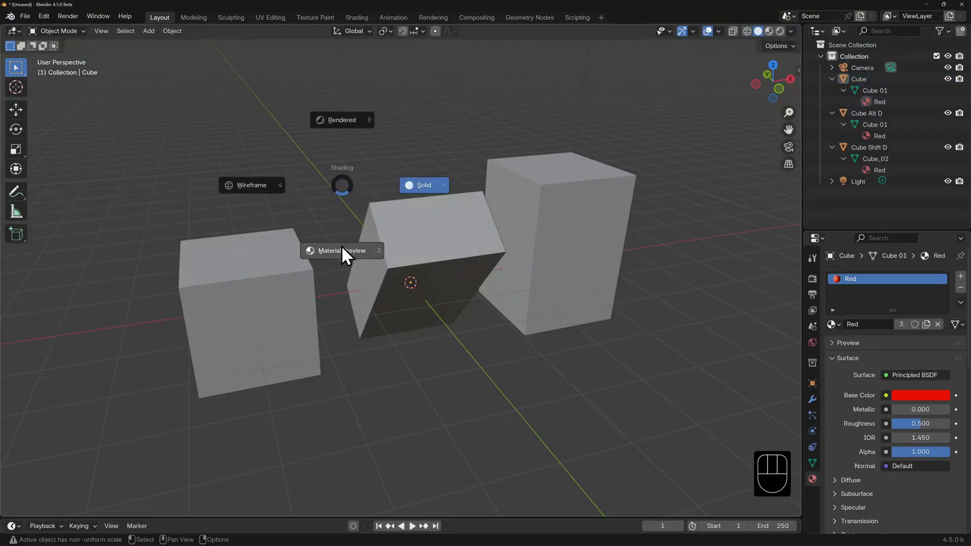
mouse_move(341, 250)
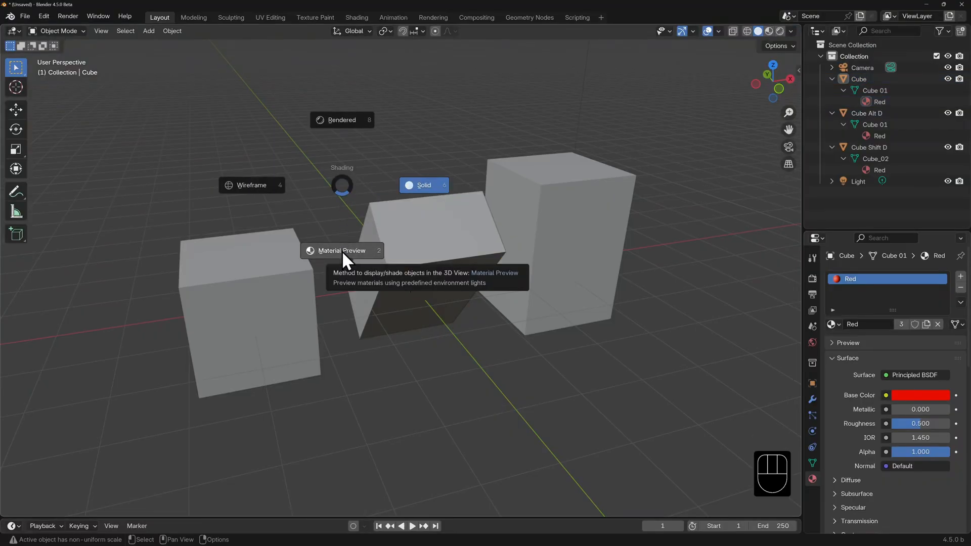
Switch the viewport to Material Preview so all three cubes show red.
left_click(341, 250)
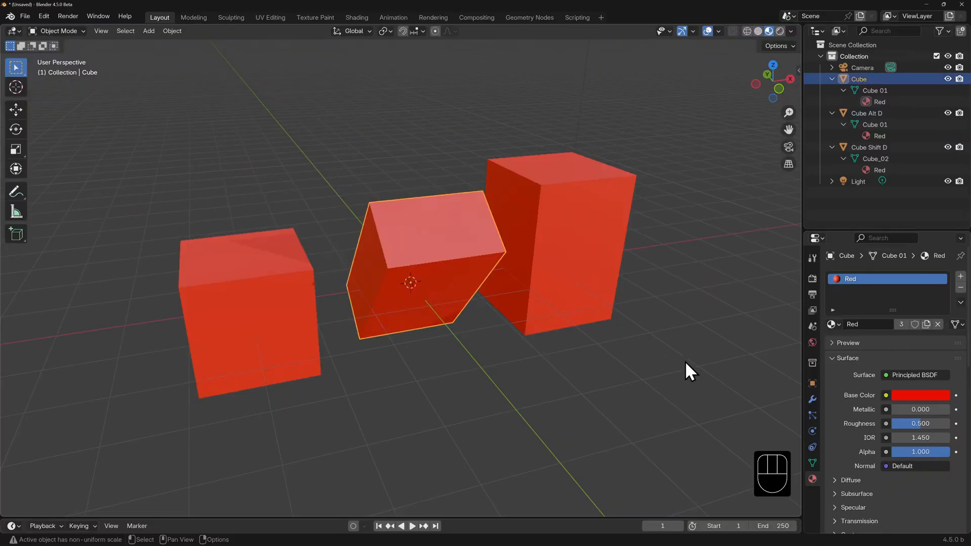
mouse_move(901, 324)
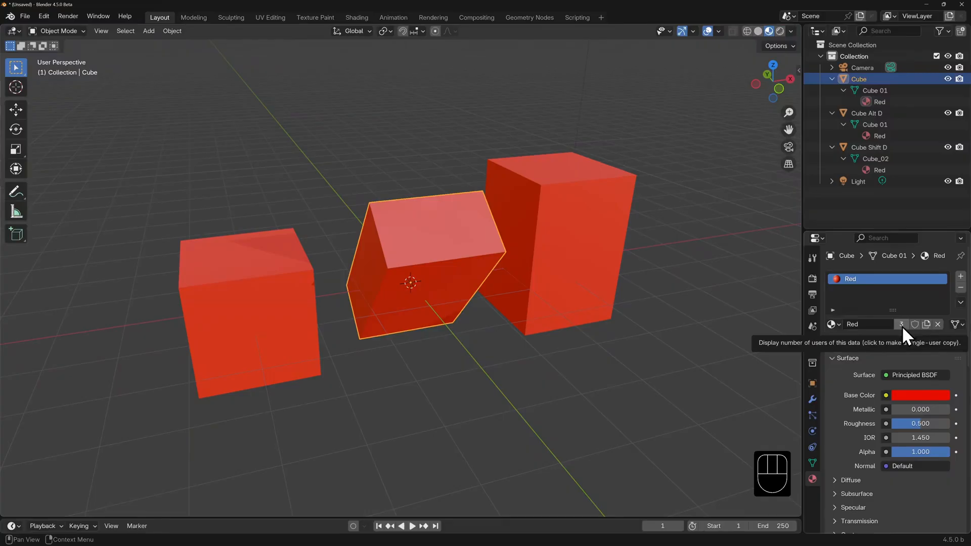
Make the linked pair's material a separate copy named Green with a green base color.
left_click(901, 323)
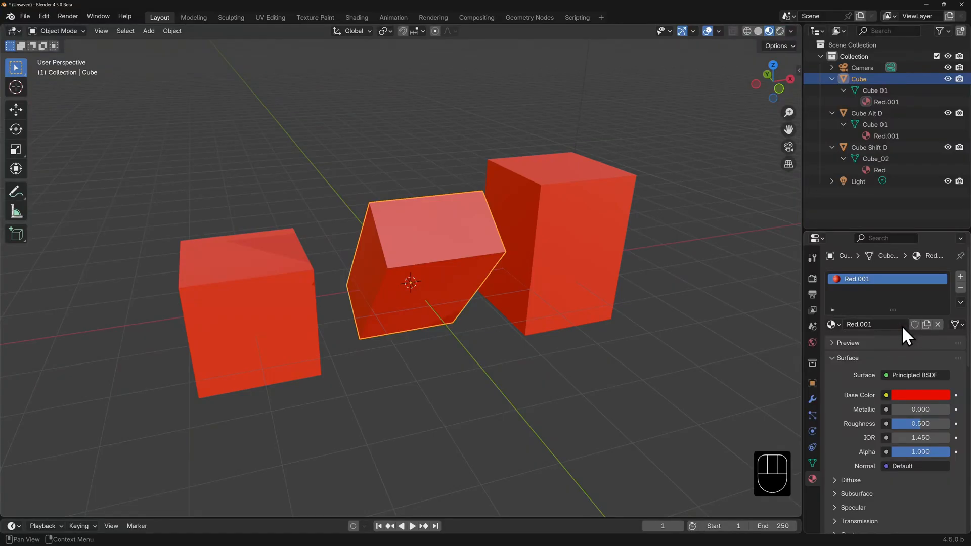
double_click(859, 323)
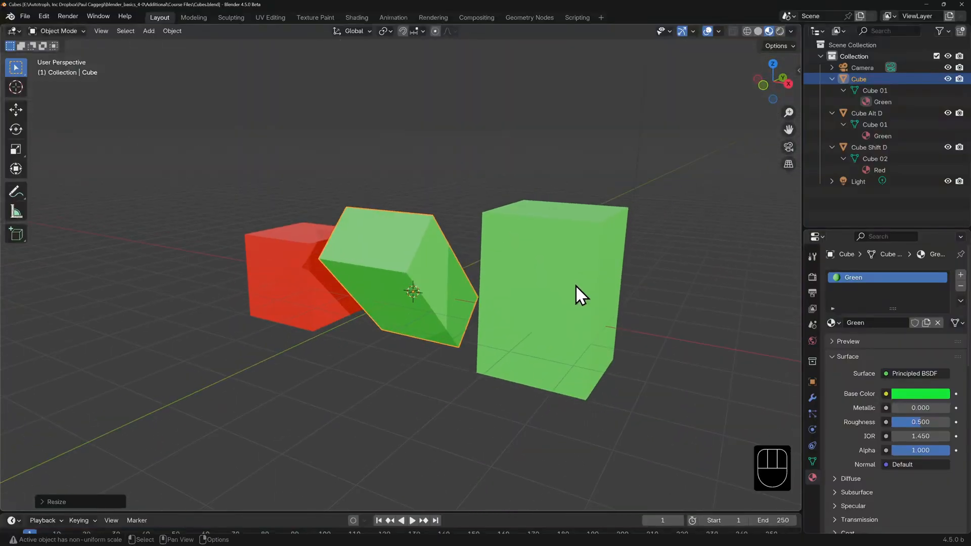
left_click(554, 279)
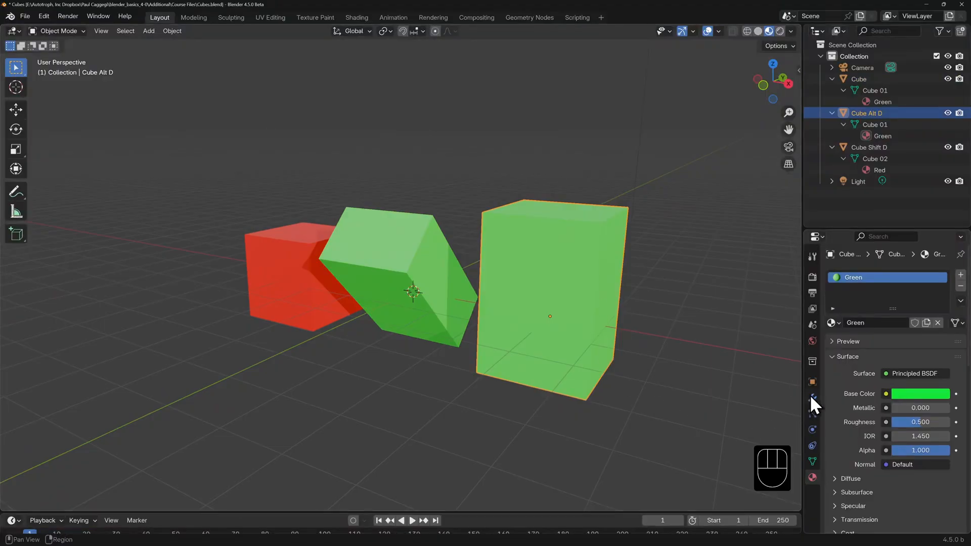
Give Cube Alt D a Simple subdivision and a 49° twist deform, then enter Edit Mode on the middle cube.
left_click(812, 397)
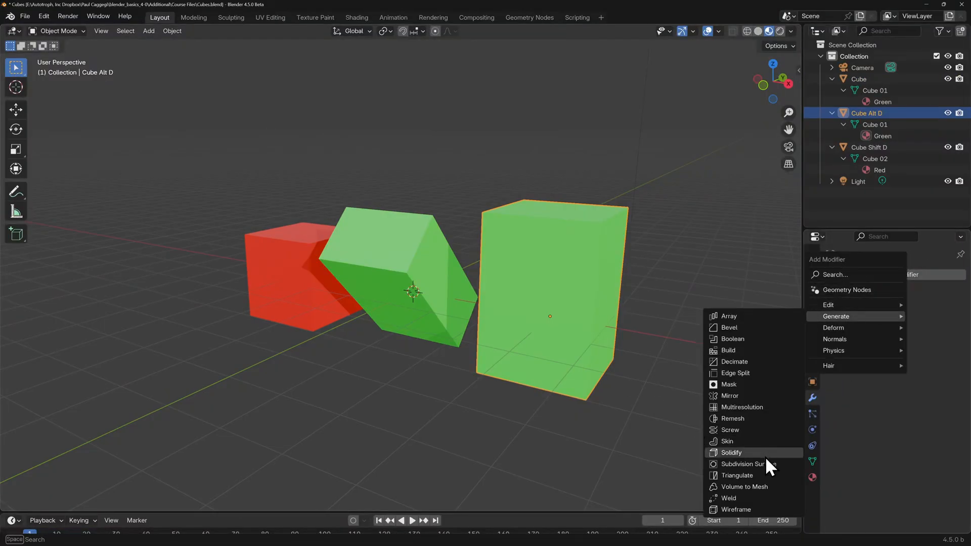
left_click(748, 464)
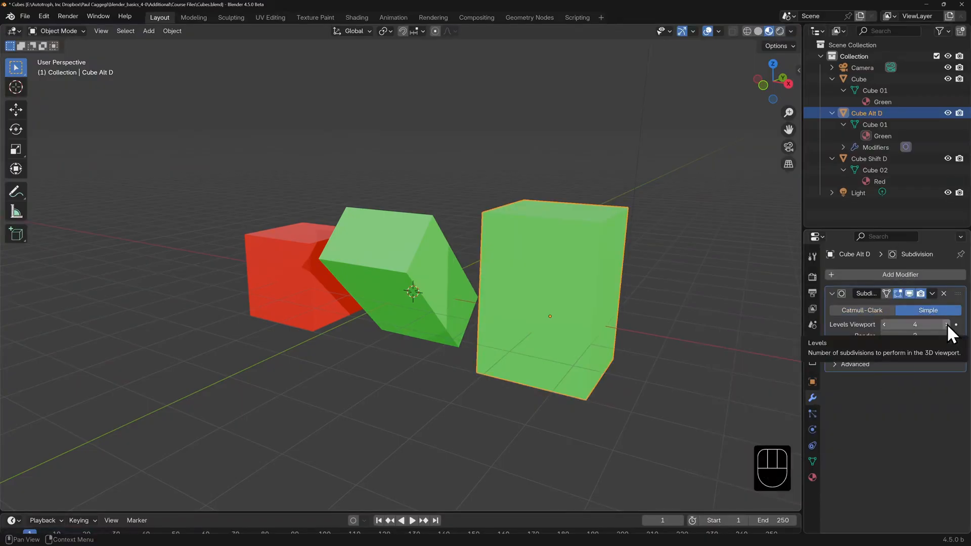
left_click(901, 274)
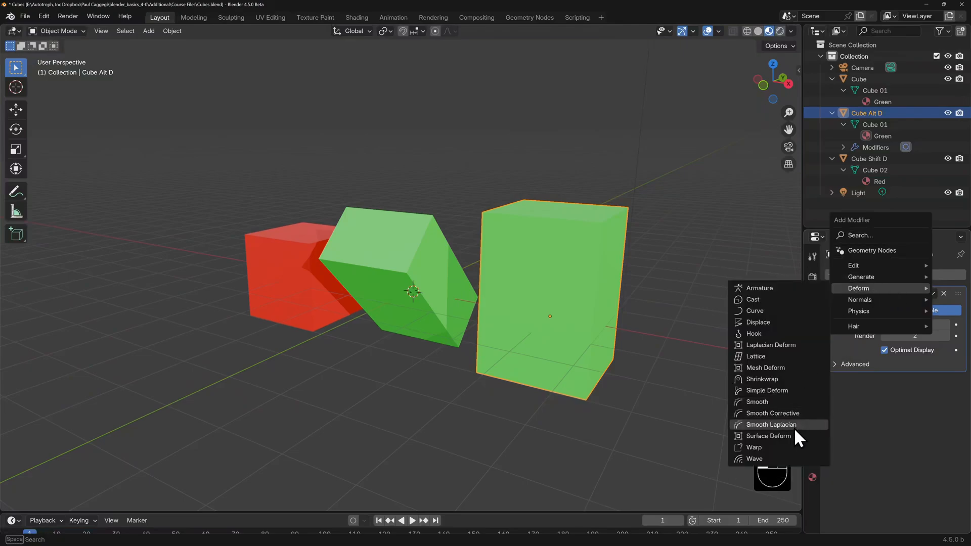
left_click(766, 390)
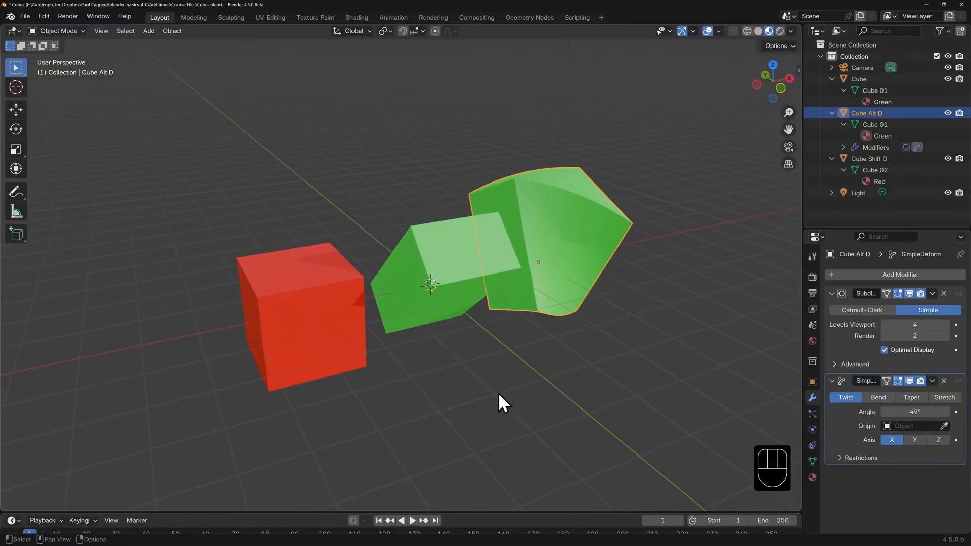
key("Tab")
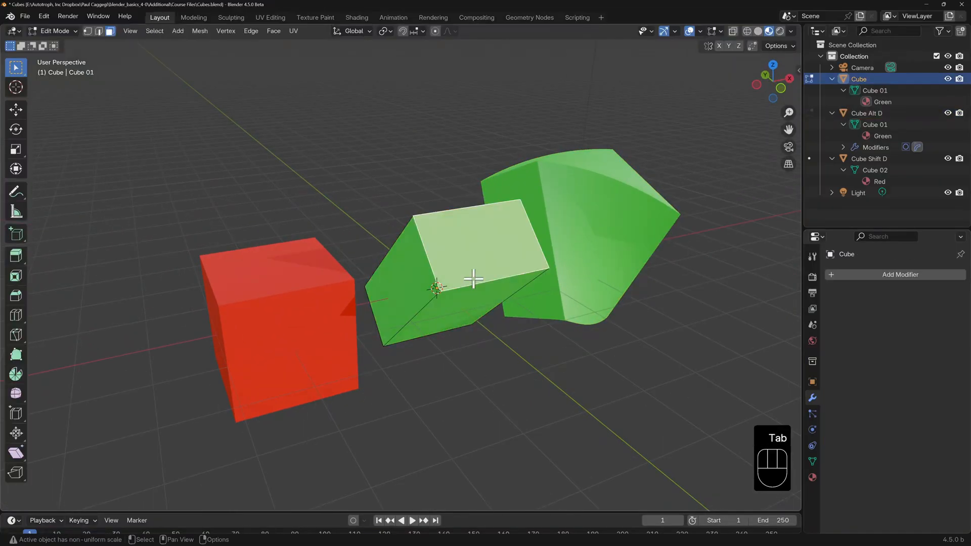